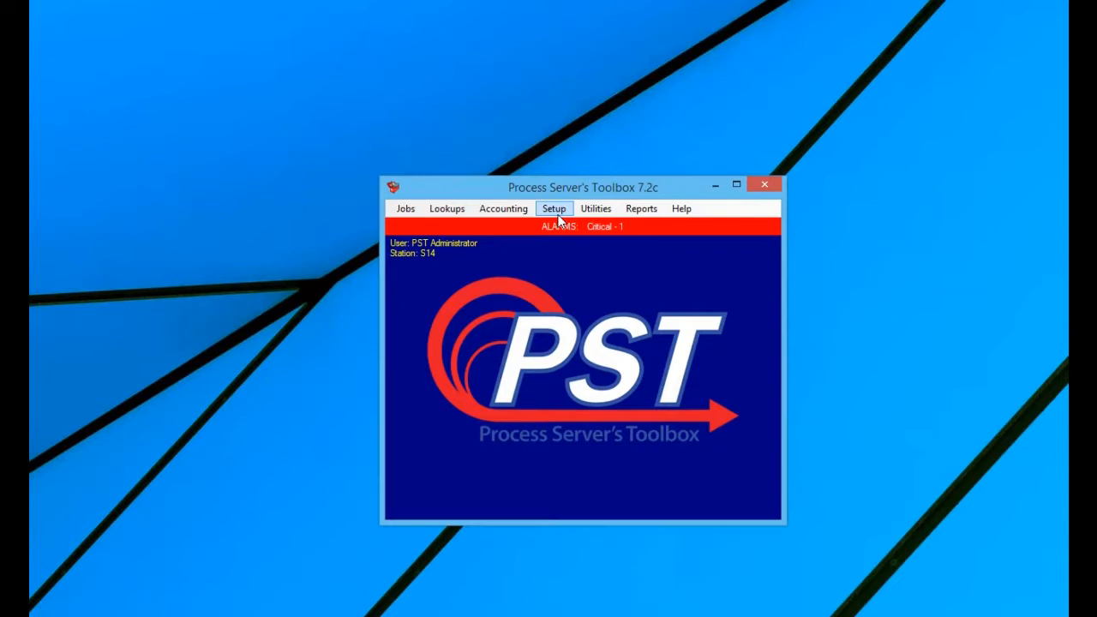
Step: Open the Setup menu to browse the invoice options
{"action": "left_click", "coordinate": [553, 208]}
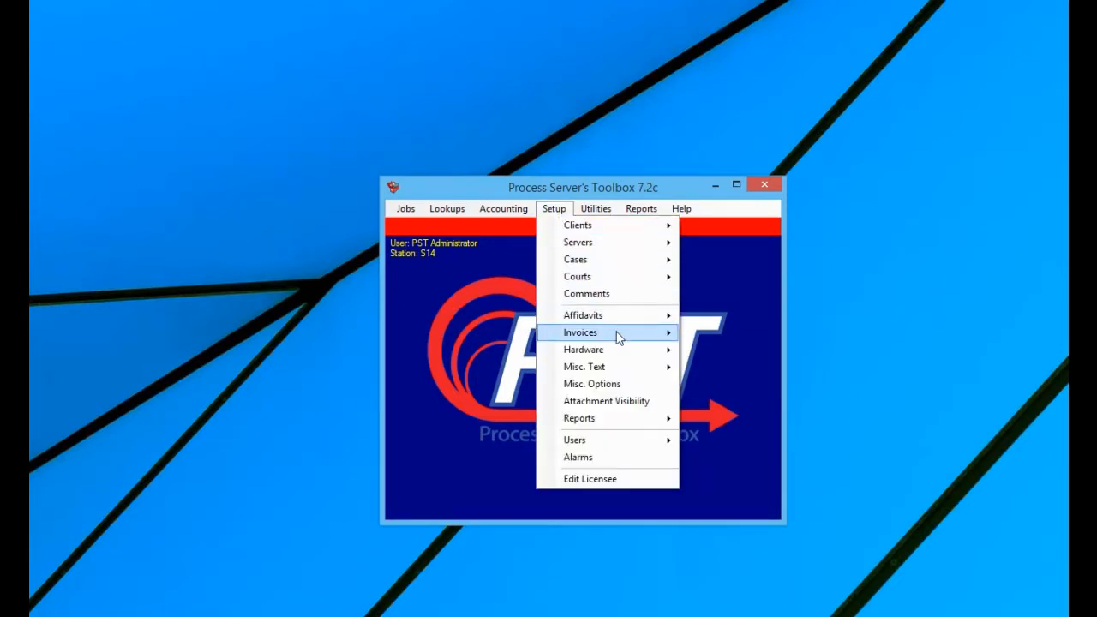
{"action": "mouse_move", "coordinate": [580, 332]}
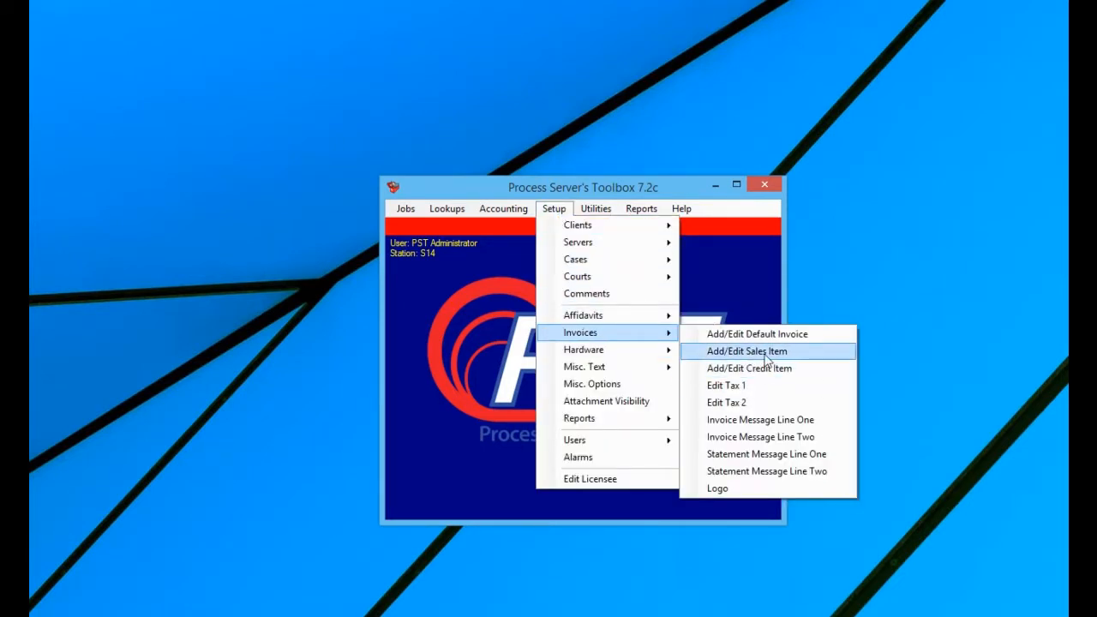
Step: Open Add/Edit Sales Item with Keep List Open ticked and start a new item
{"action": "left_click", "coordinate": [747, 350]}
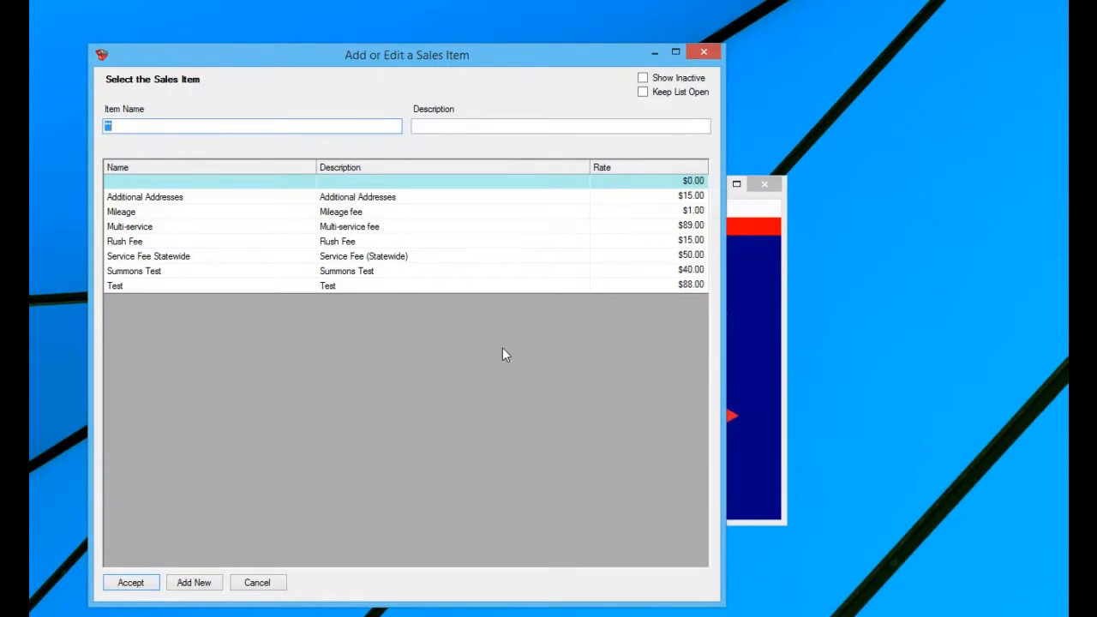
{"action": "mouse_move", "coordinate": [150, 124]}
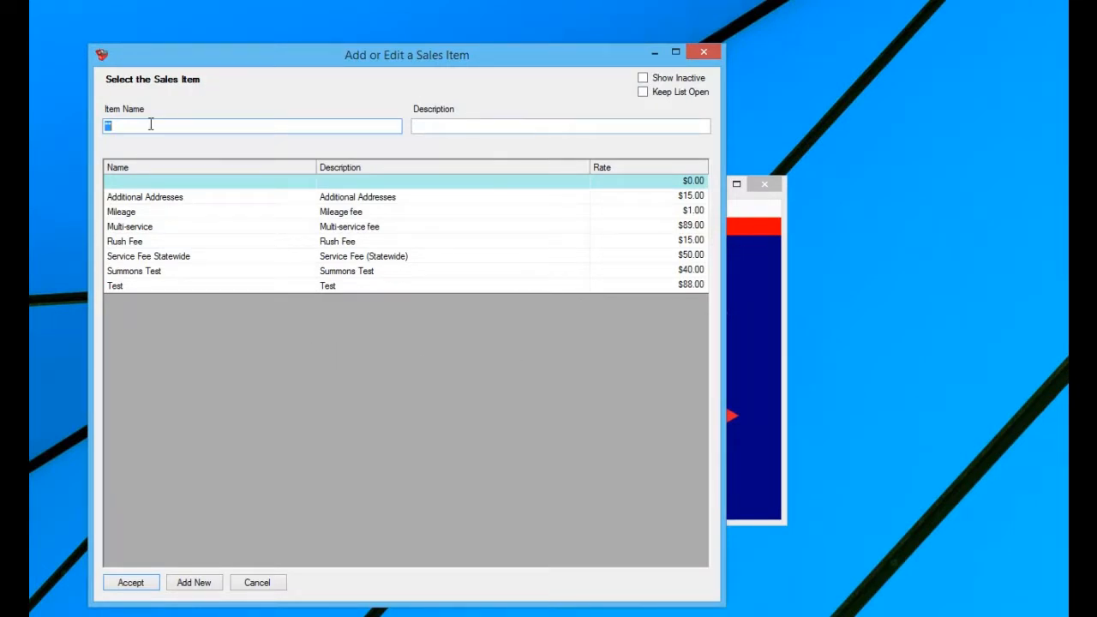
{"action": "mouse_move", "coordinate": [286, 416]}
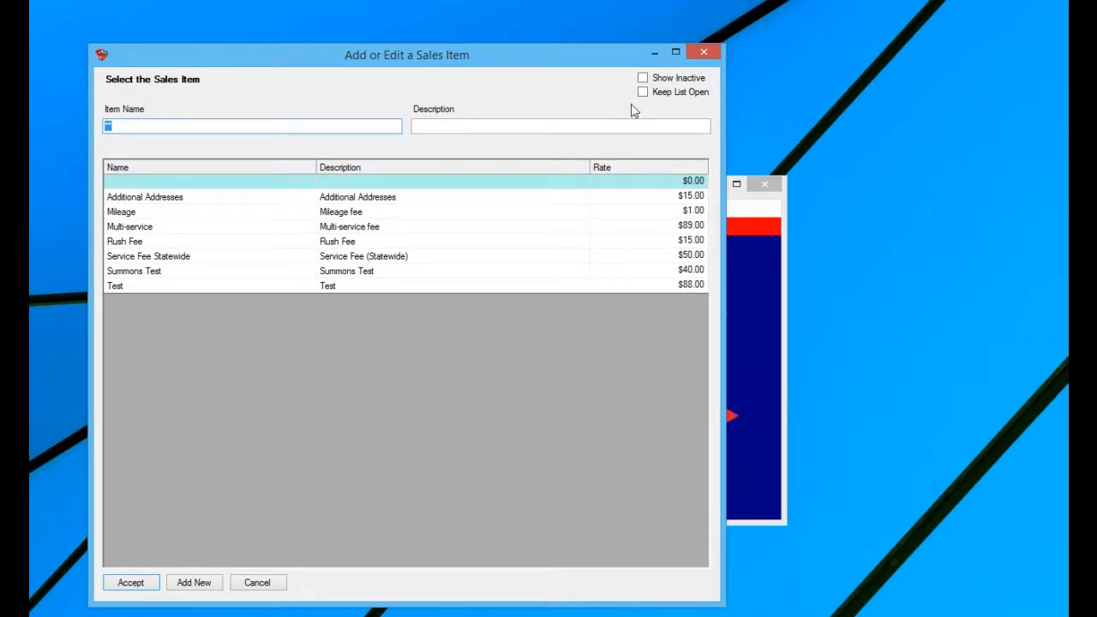
{"action": "left_click", "coordinate": [643, 92]}
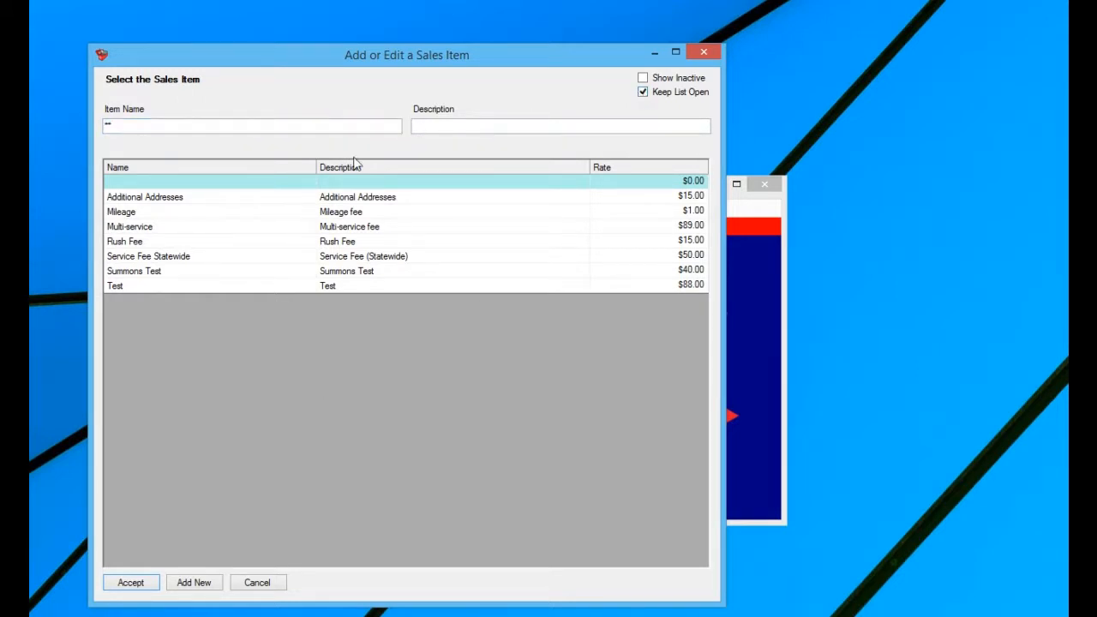
{"action": "mouse_move", "coordinate": [270, 502]}
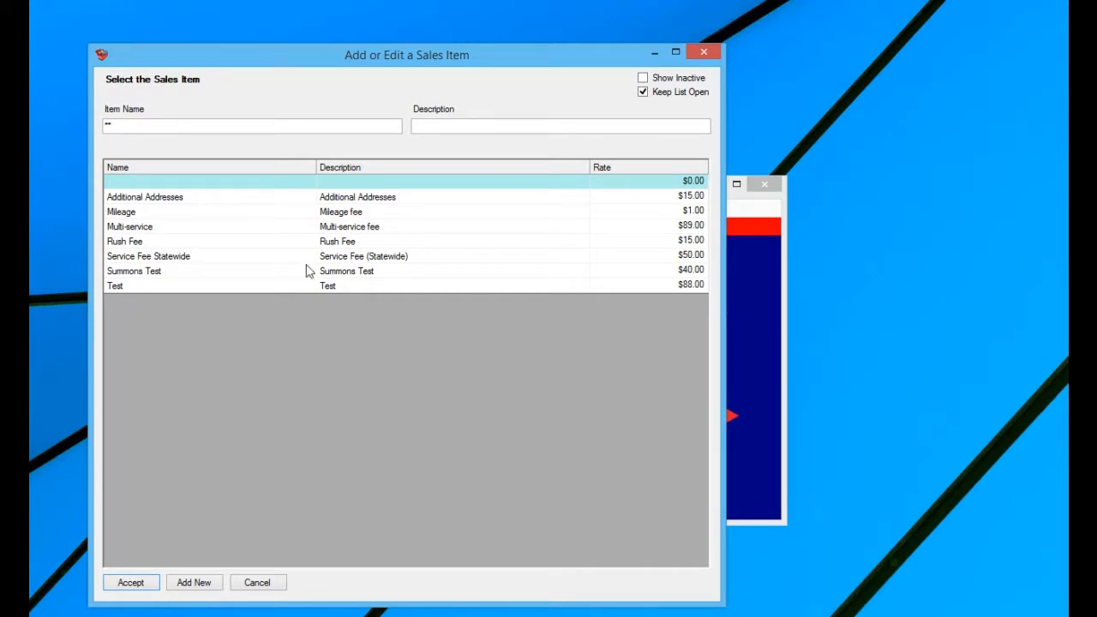
{"action": "mouse_move", "coordinate": [180, 342]}
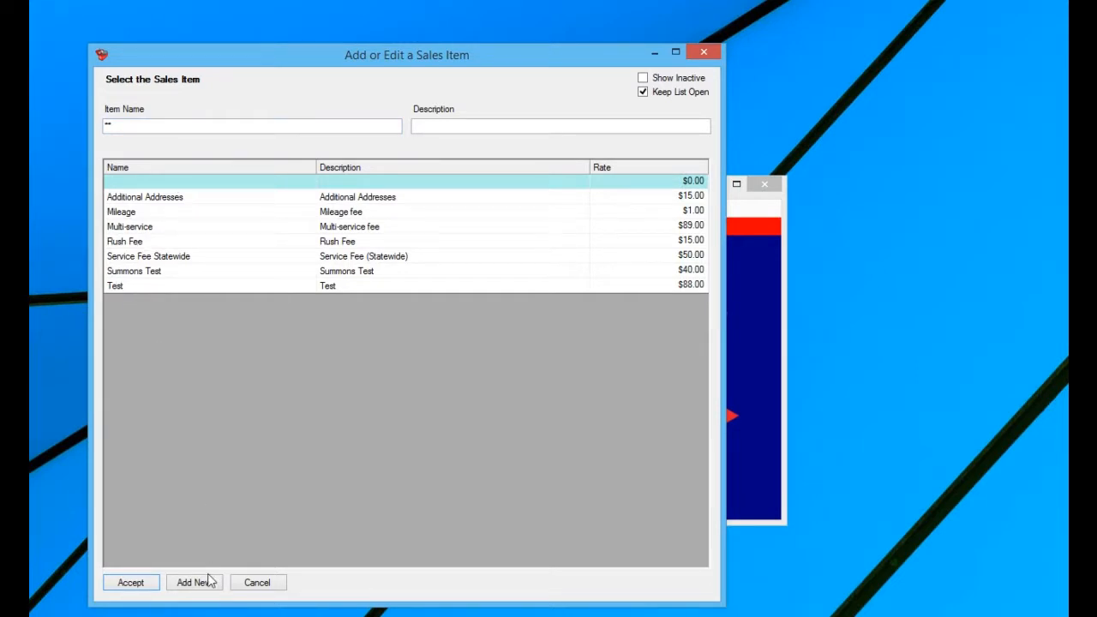
{"action": "left_click", "coordinate": [194, 581]}
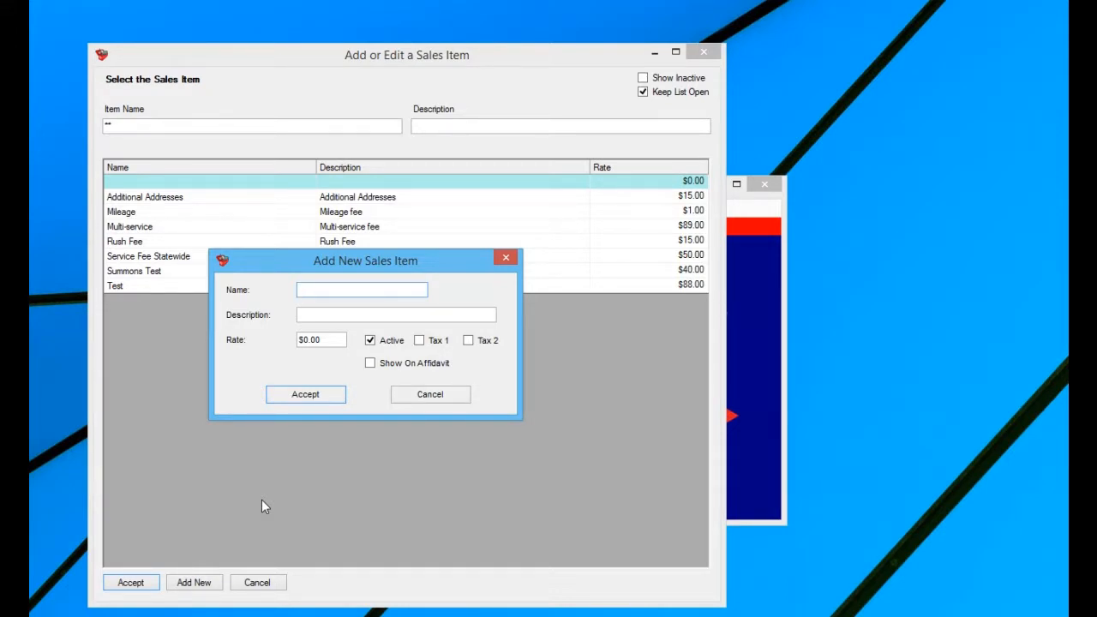
Step: Create sales item 'New Fee' described as Service Fee at rate 25
{"action": "type", "text": "Nw"}
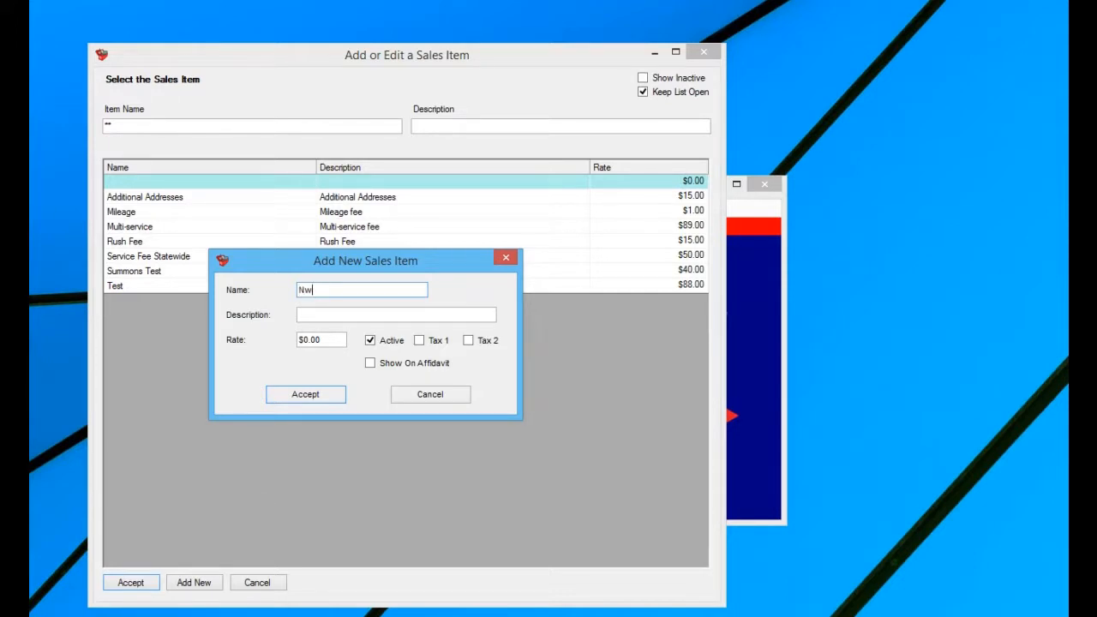
{"action": "type", "text": "New Fee"}
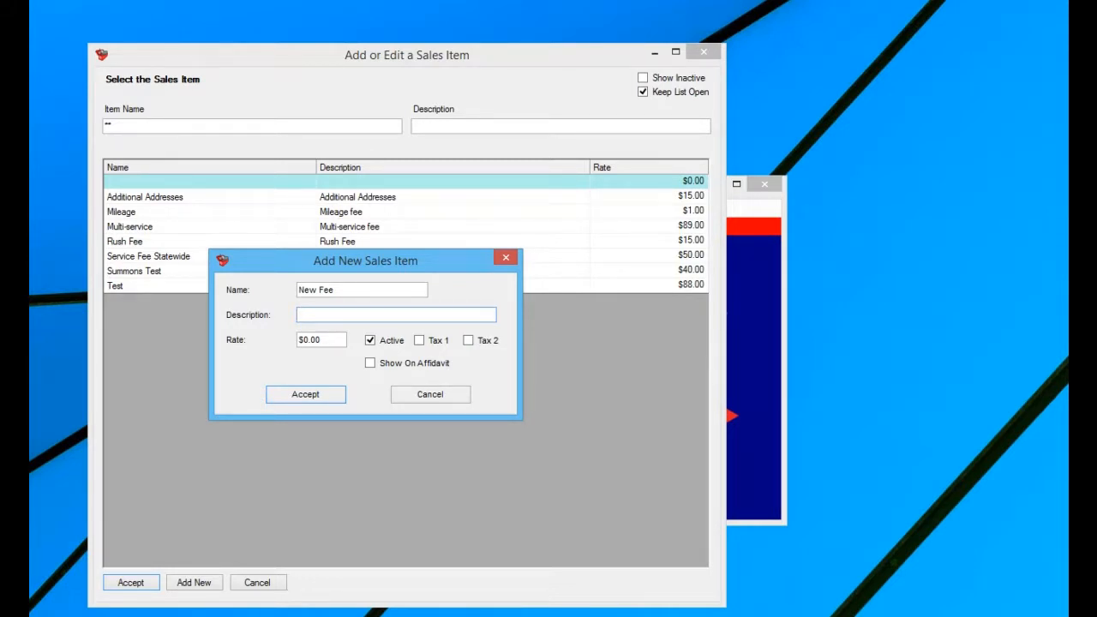
{"action": "type", "text": "Service Fee"}
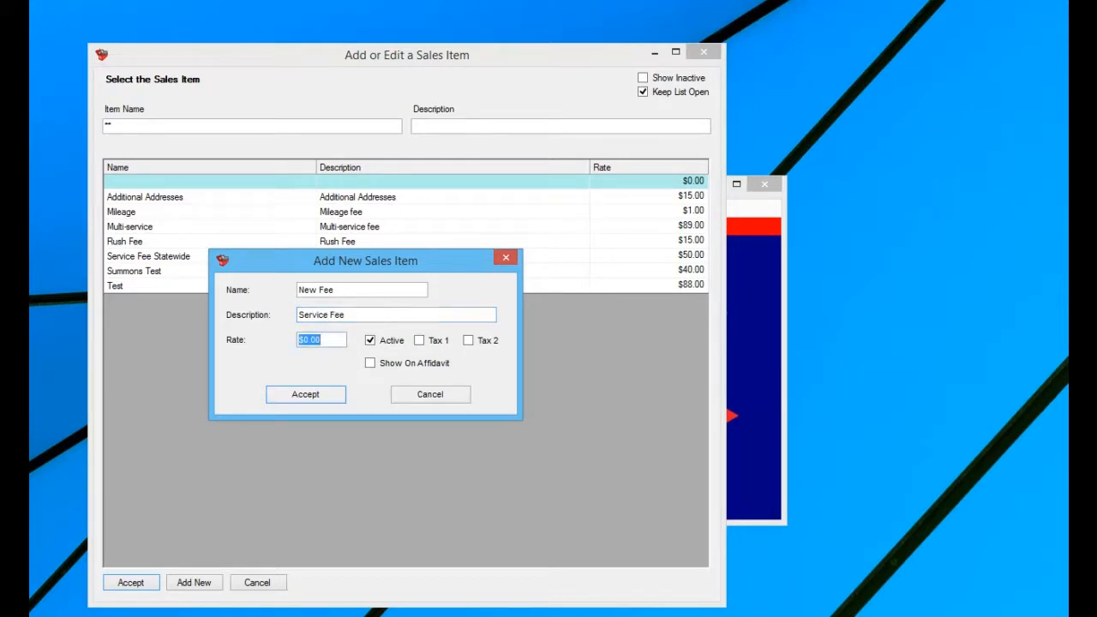
{"action": "type", "text": "25"}
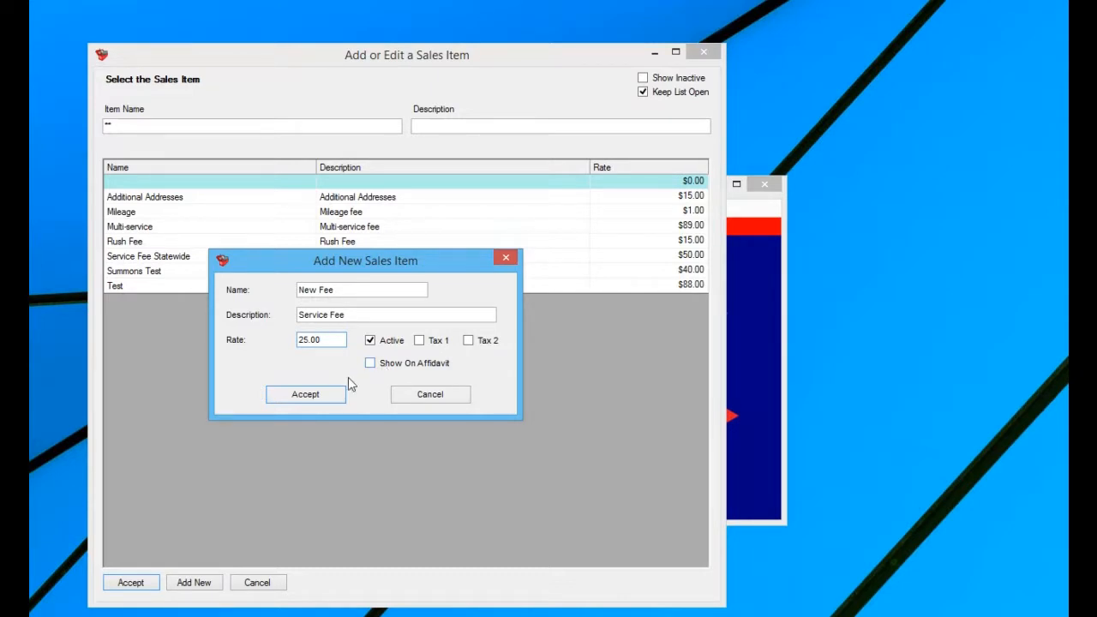
{"action": "left_click", "coordinate": [306, 394]}
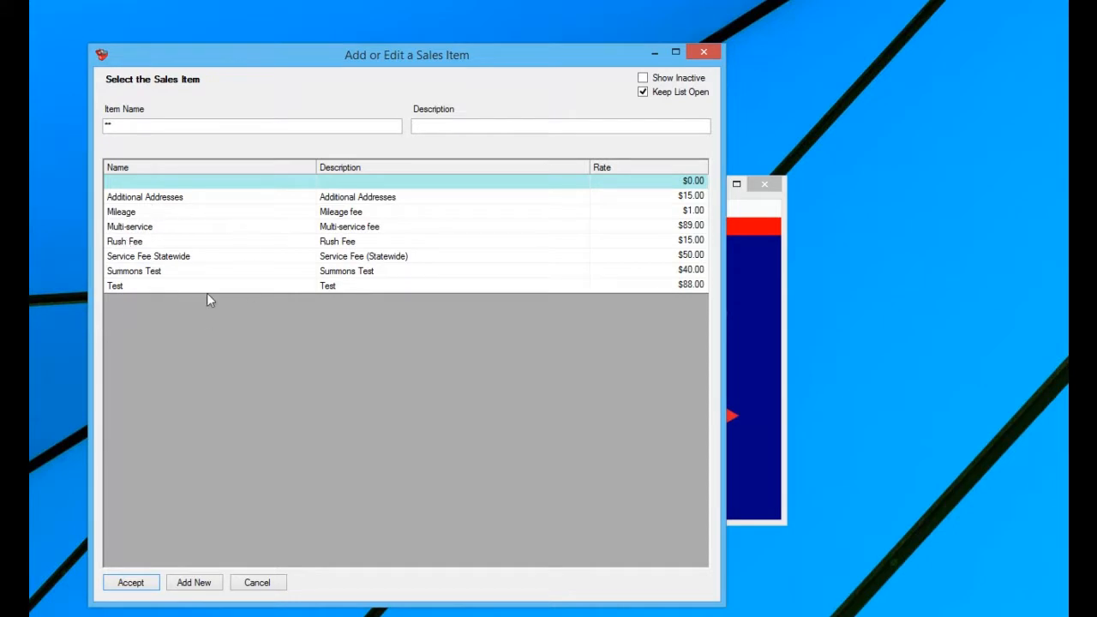
Step: Review the New Fee row at $25.00 and close the sales item list
{"action": "left_click", "coordinate": [251, 125]}
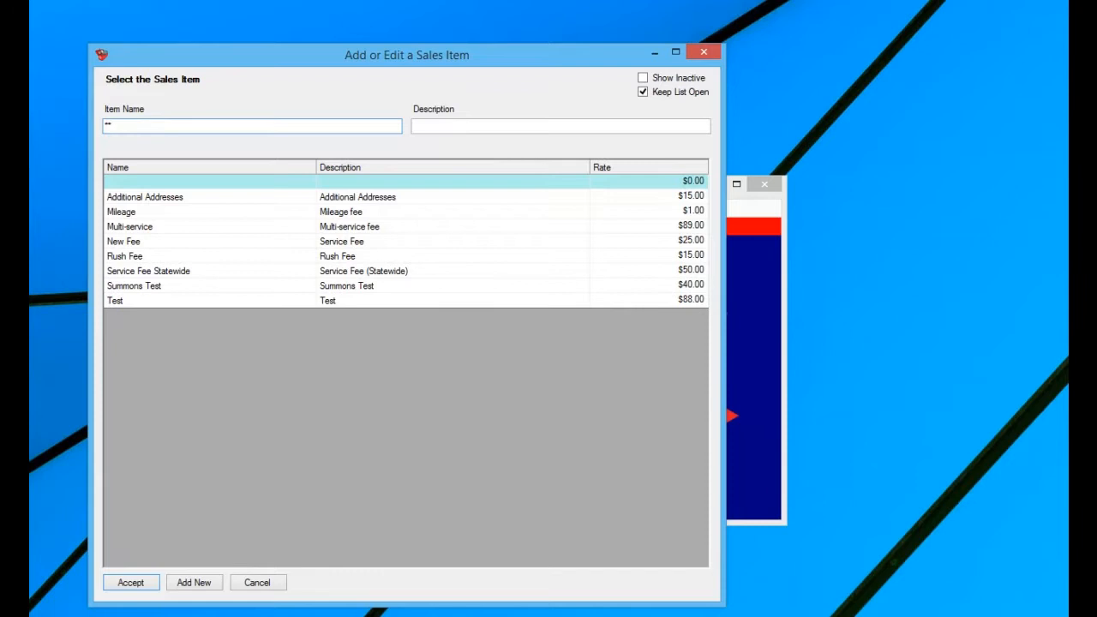
{"action": "mouse_move", "coordinate": [205, 180]}
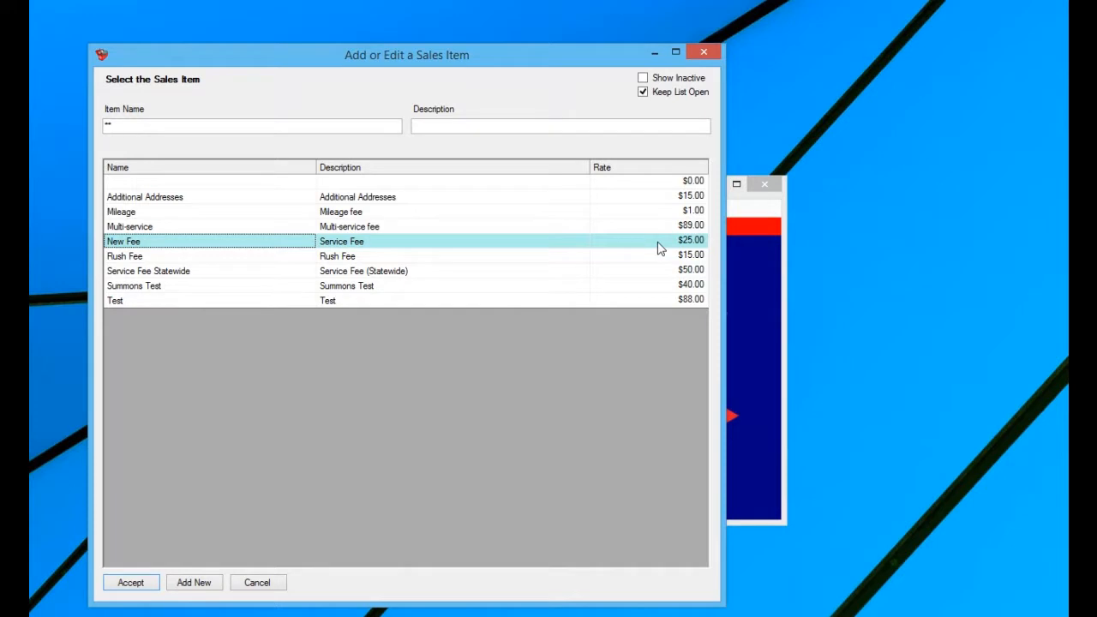
{"action": "mouse_move", "coordinate": [211, 598]}
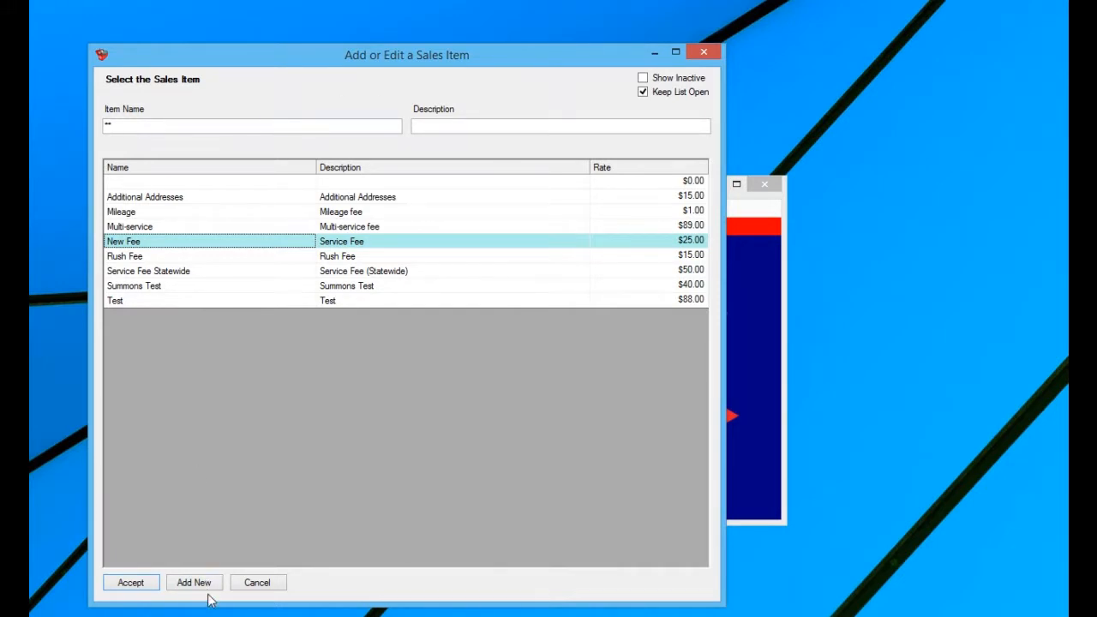
{"action": "left_click", "coordinate": [194, 582]}
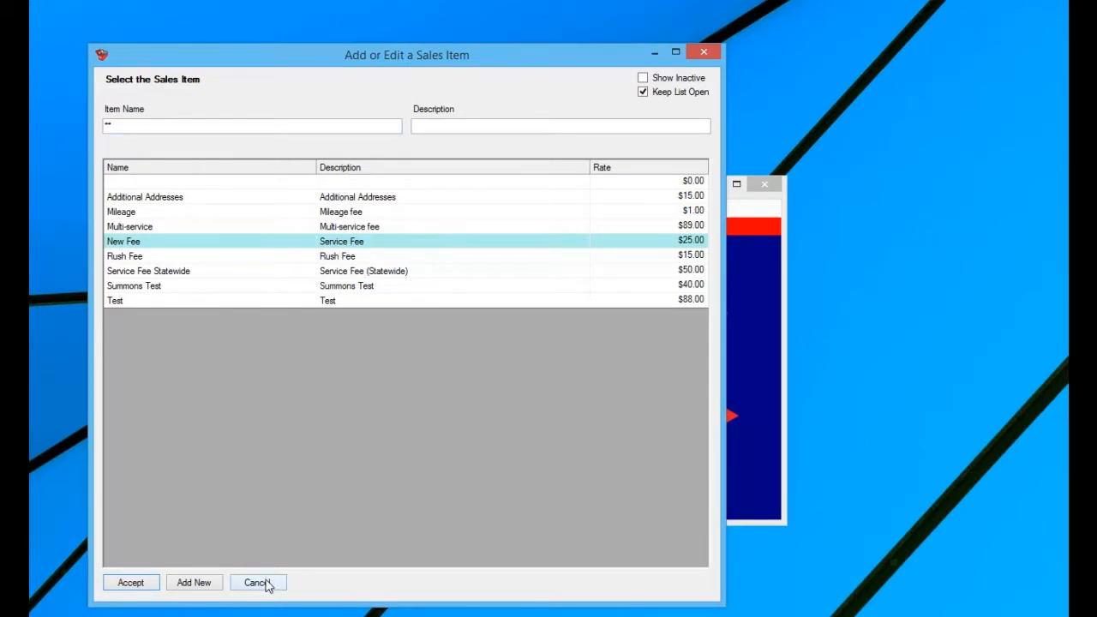
{"action": "left_click", "coordinate": [256, 583]}
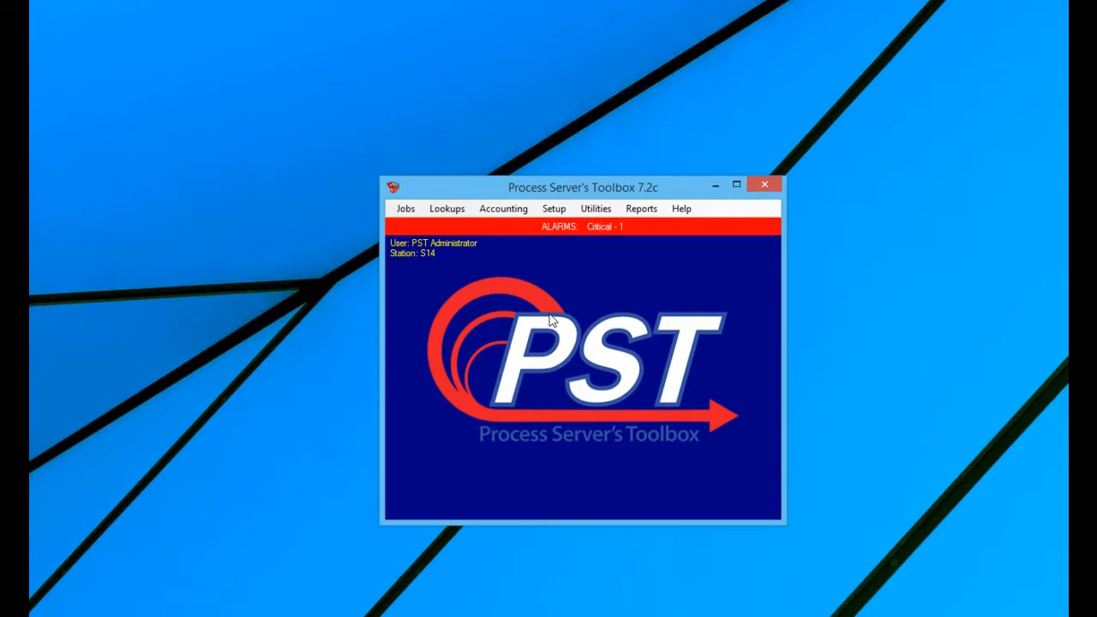
Step: Open Setup > Invoices > Add/Edit Default Invoice
{"action": "left_click", "coordinate": [553, 208]}
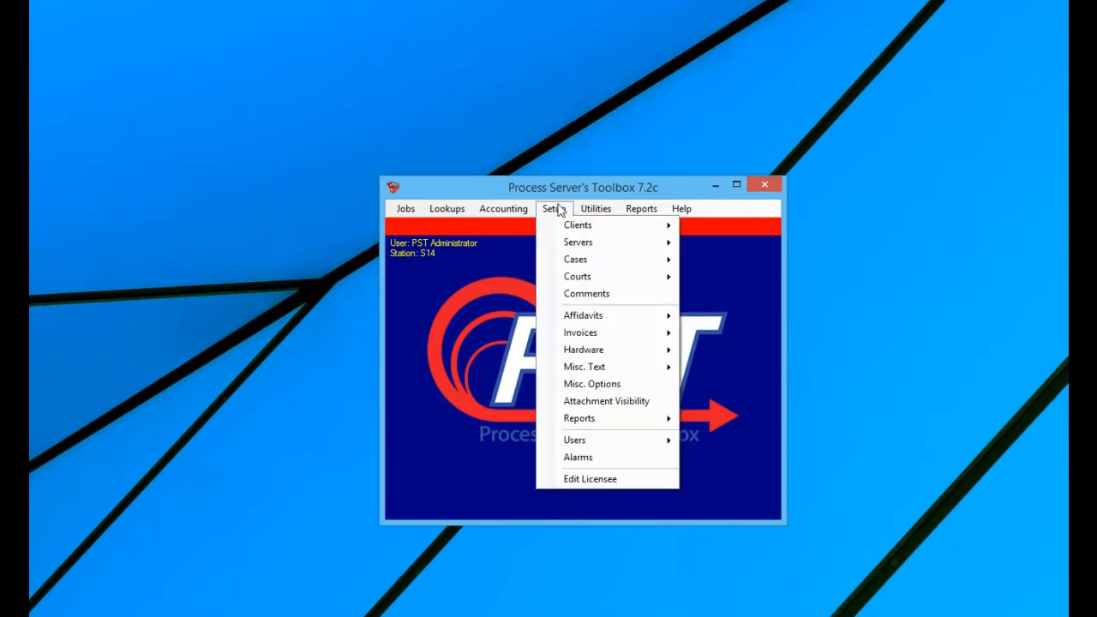
{"action": "mouse_move", "coordinate": [558, 213]}
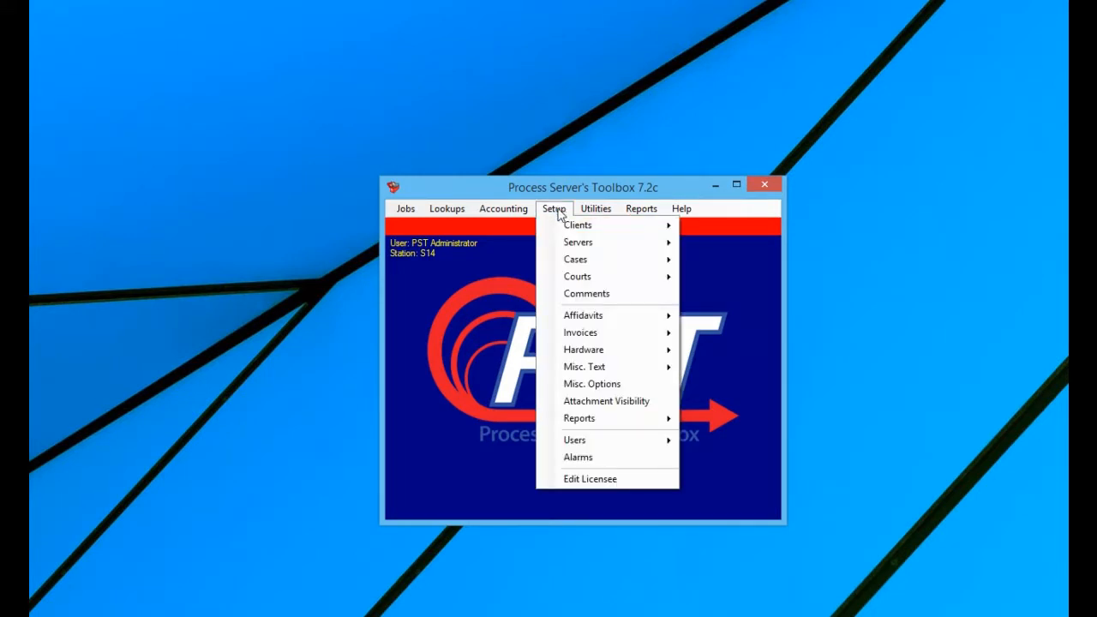
{"action": "mouse_move", "coordinate": [580, 332]}
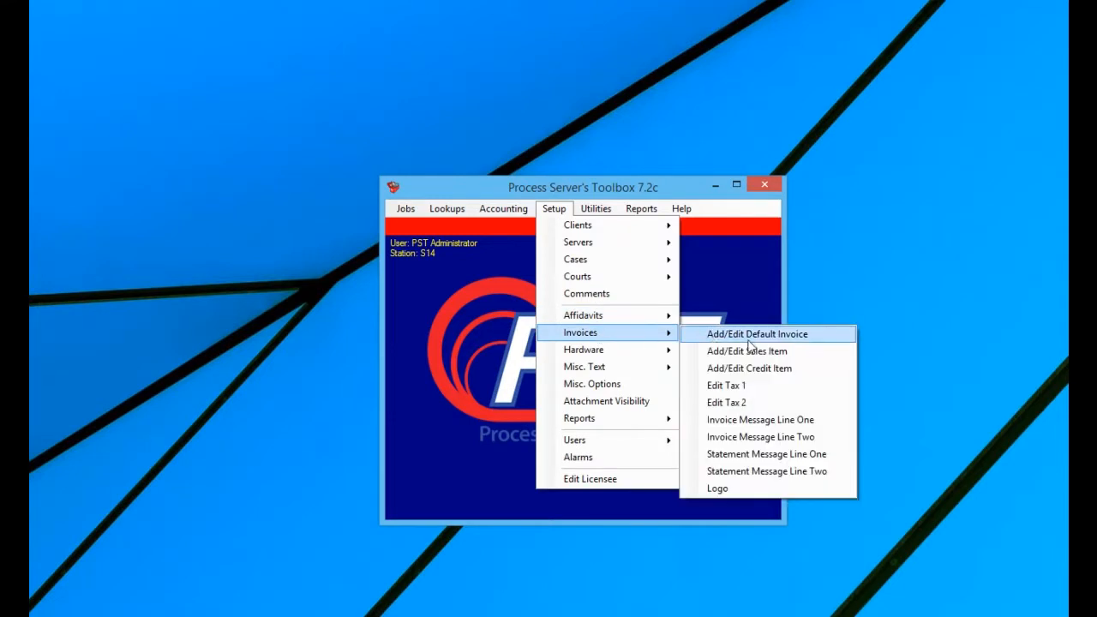
{"action": "left_click", "coordinate": [756, 333]}
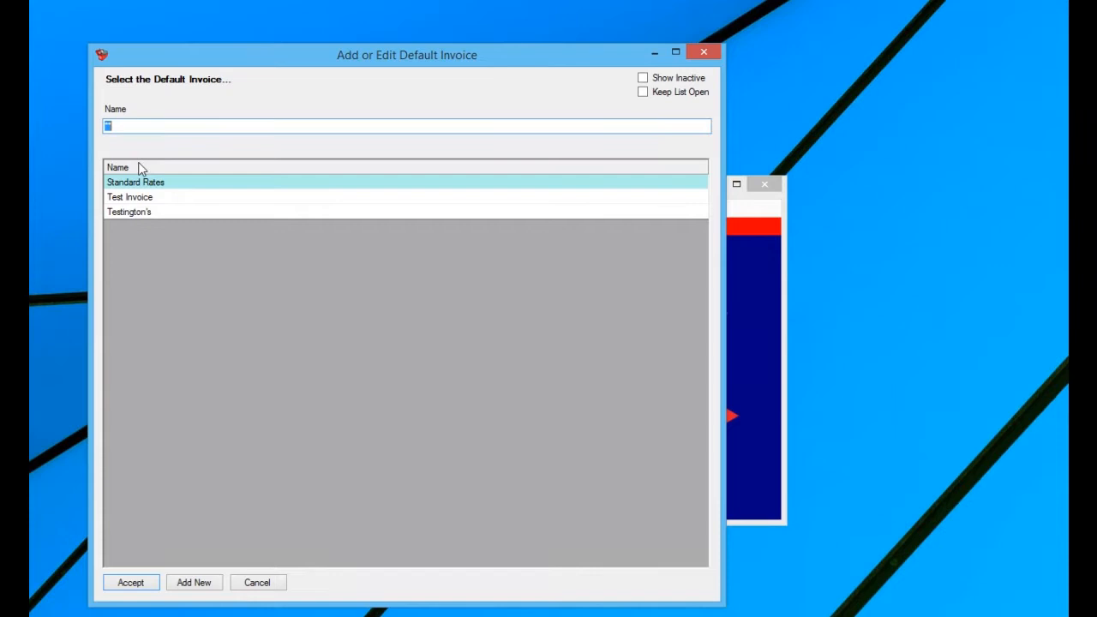
{"action": "mouse_move", "coordinate": [169, 264]}
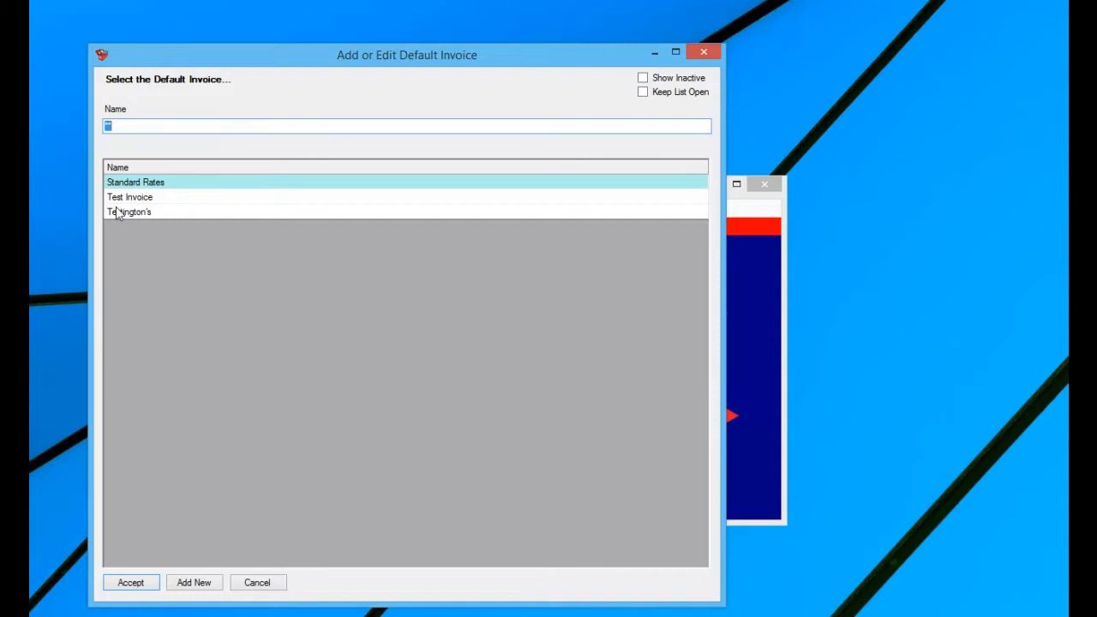
{"action": "mouse_move", "coordinate": [151, 283]}
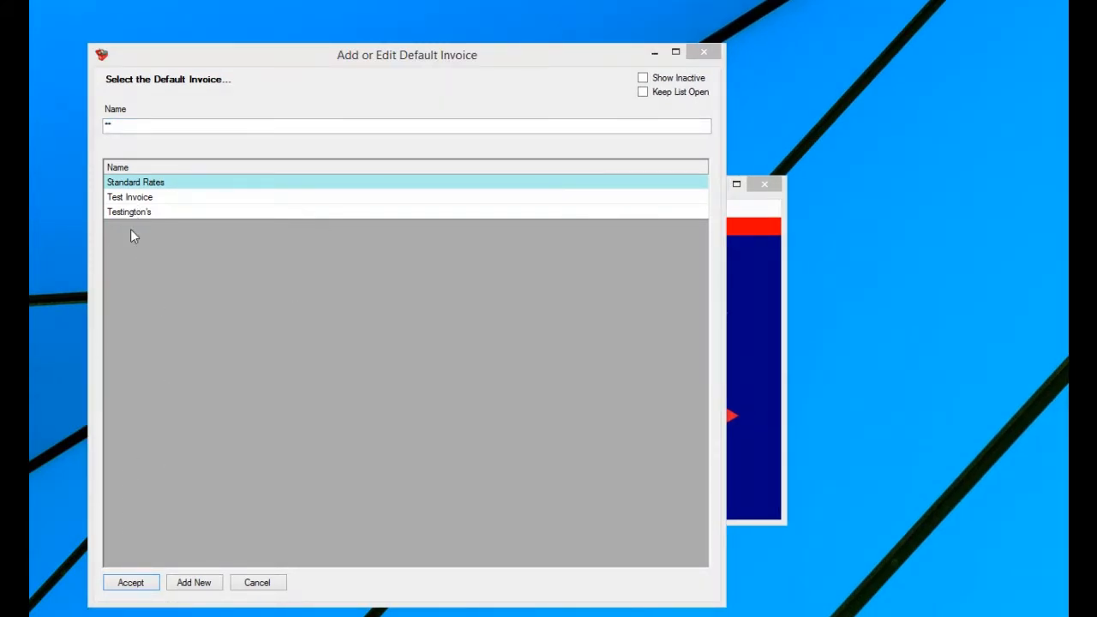
{"action": "mouse_move", "coordinate": [159, 192]}
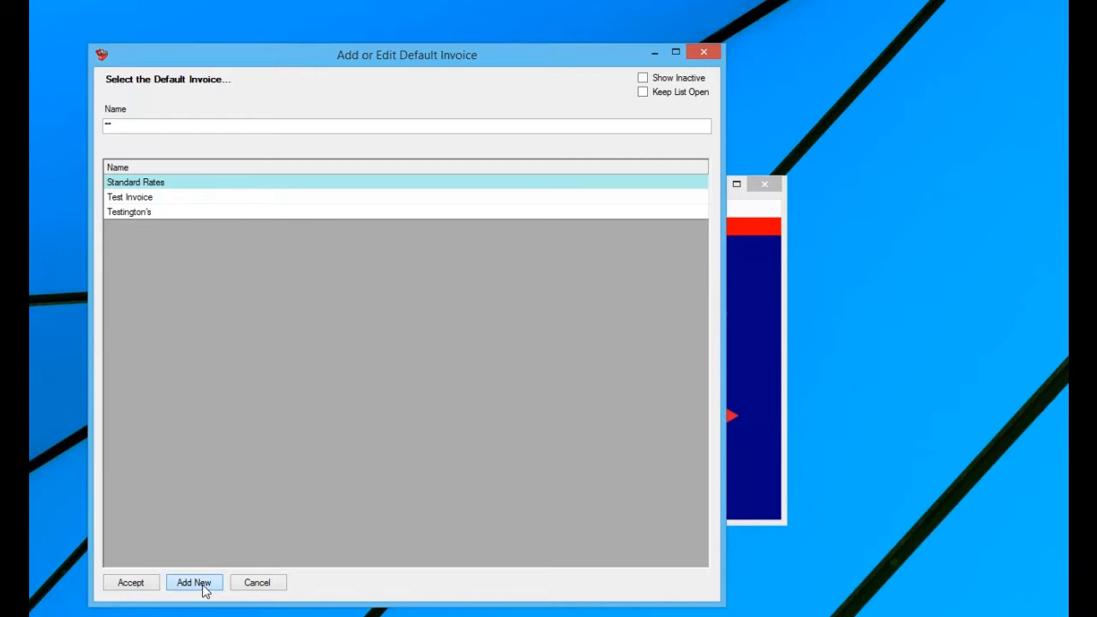
Step: Start a new blank default invoice
{"action": "left_click", "coordinate": [193, 582]}
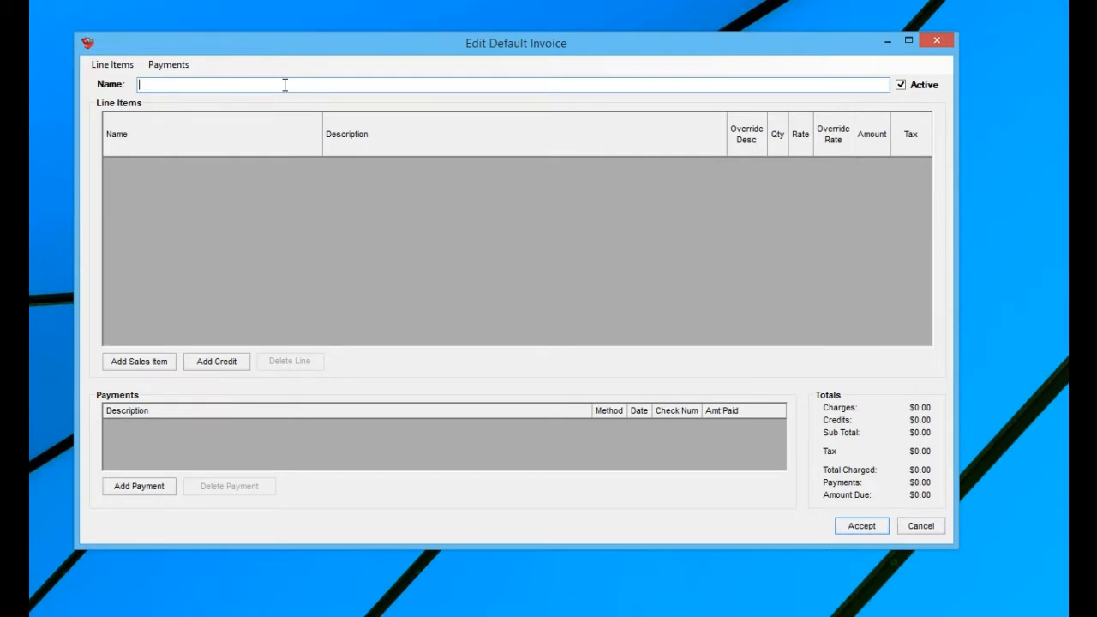
Step: Name the new default invoice 'XYZ' and open the Line Items menu
{"action": "type", "text": "XYZ"}
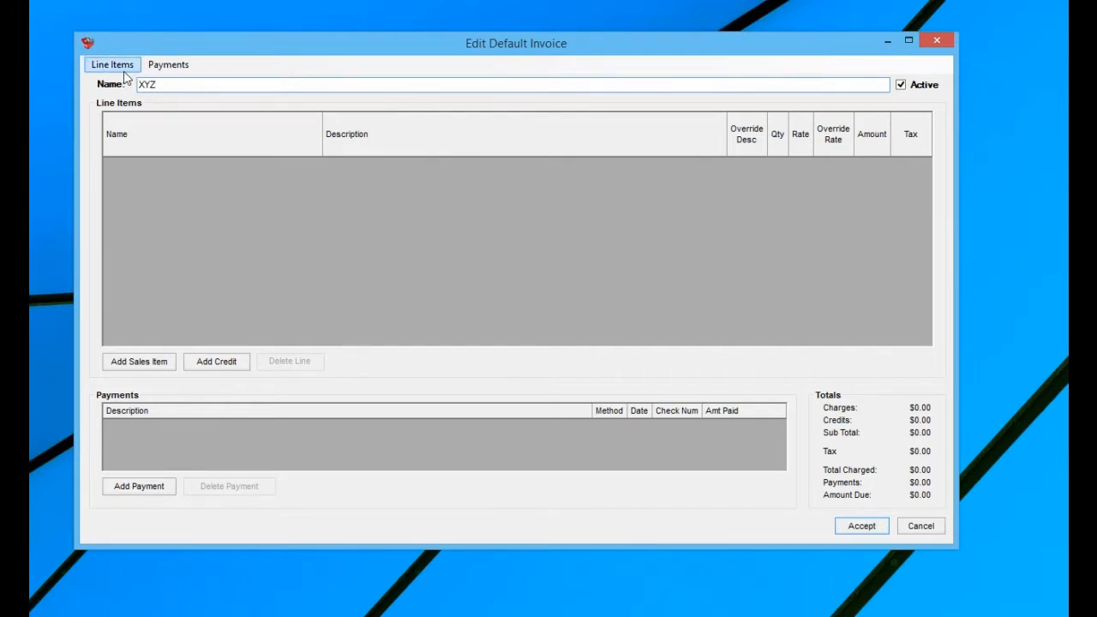
{"action": "left_click", "coordinate": [111, 64]}
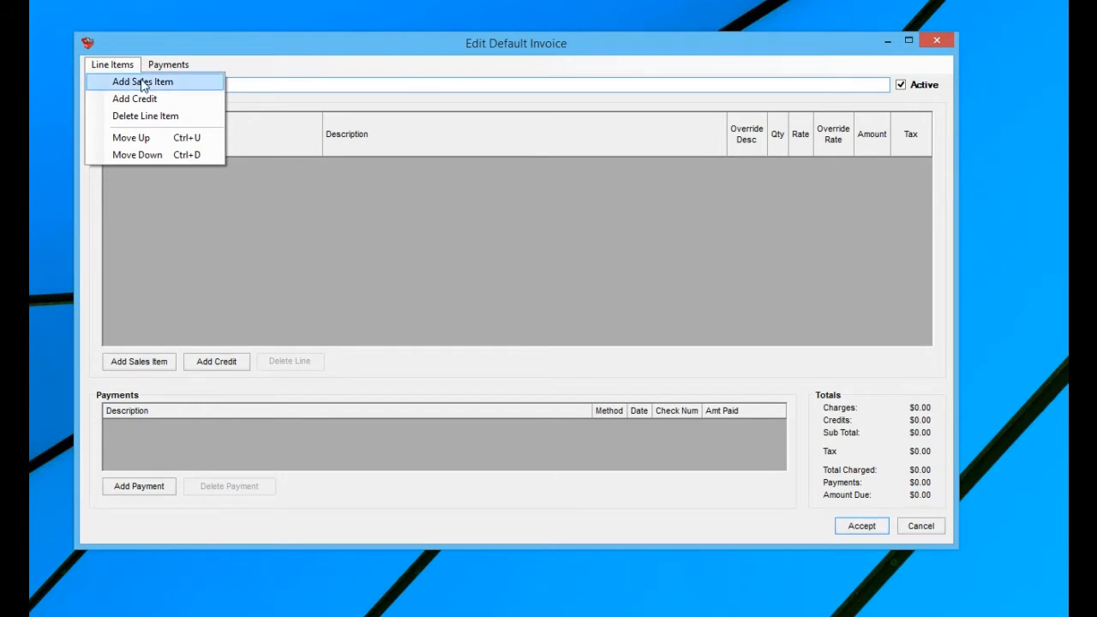
{"action": "mouse_move", "coordinate": [173, 90]}
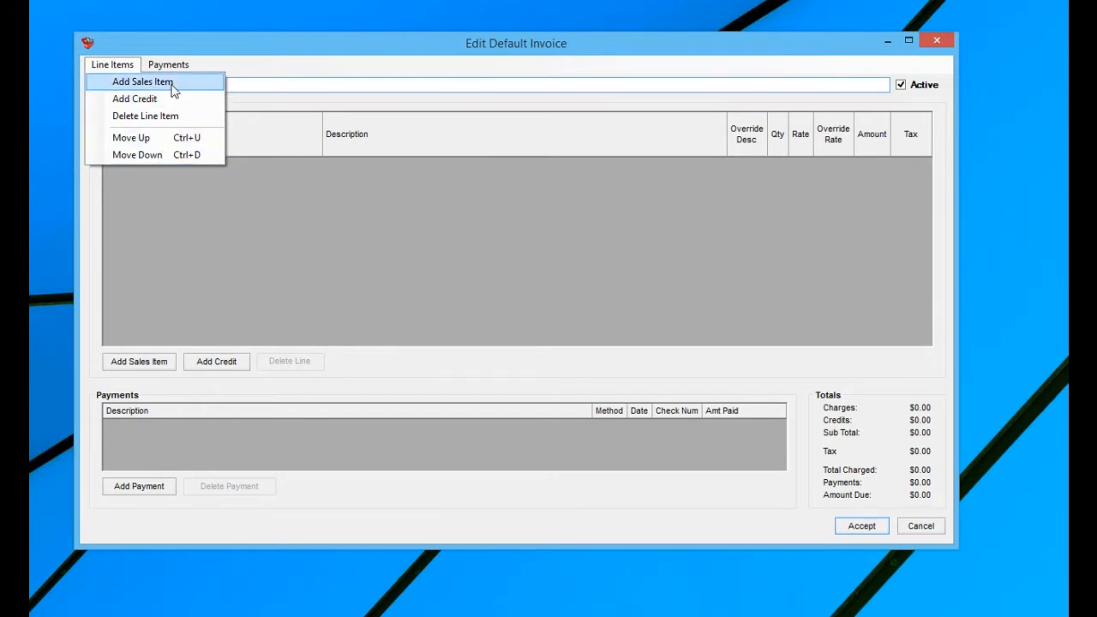
Step: Pick Multi-service from the Add Sales Item list and return to the invoice editor
{"action": "left_click", "coordinate": [142, 82]}
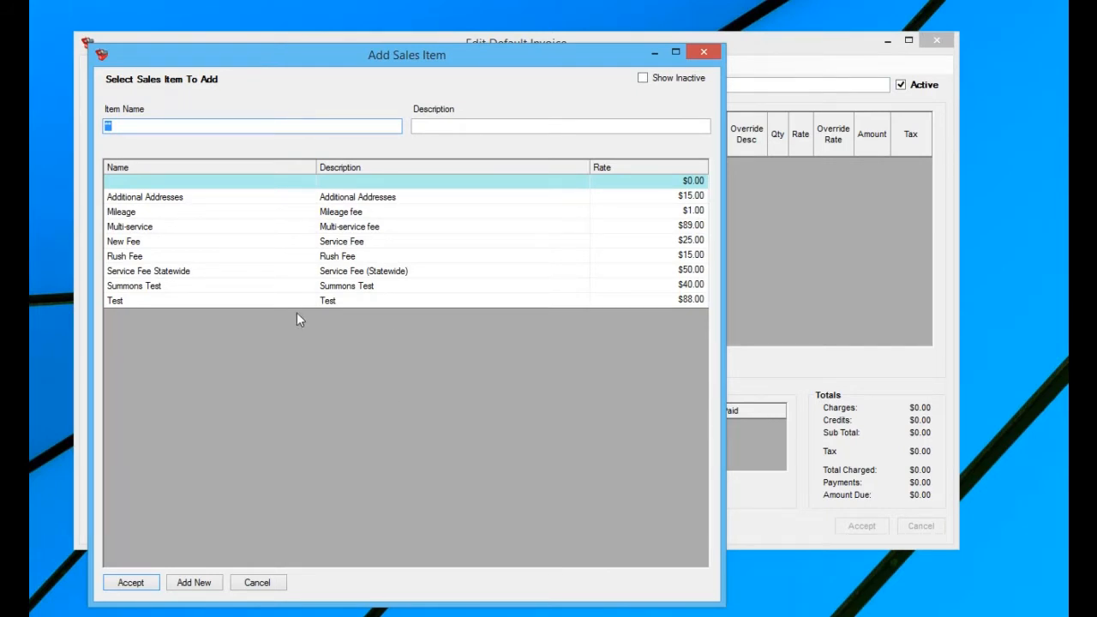
{"action": "mouse_move", "coordinate": [274, 243]}
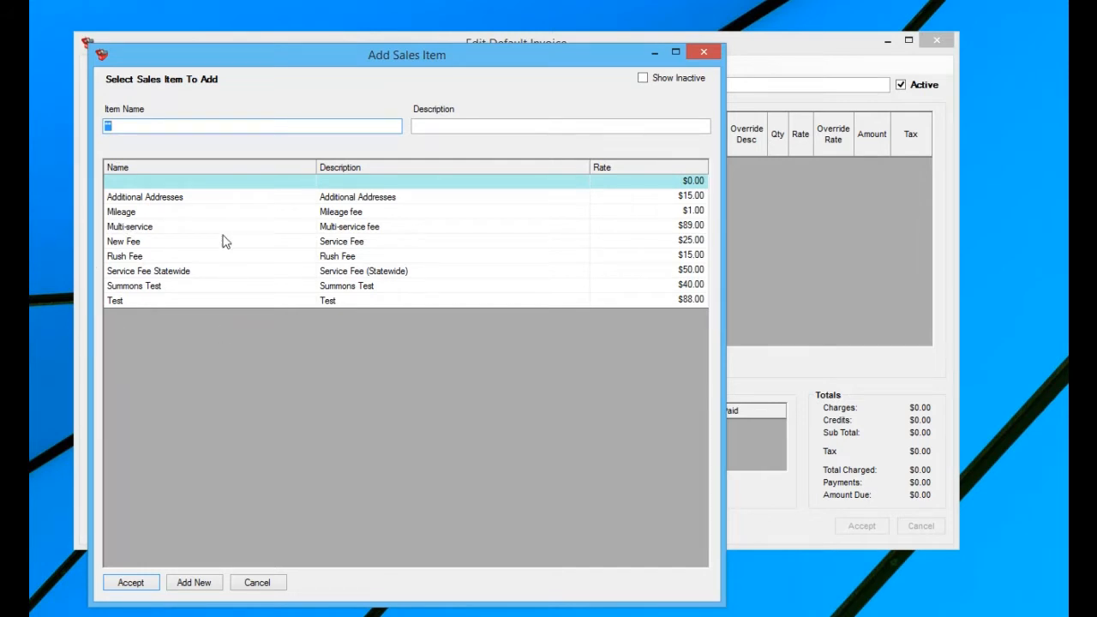
{"action": "mouse_move", "coordinate": [193, 94]}
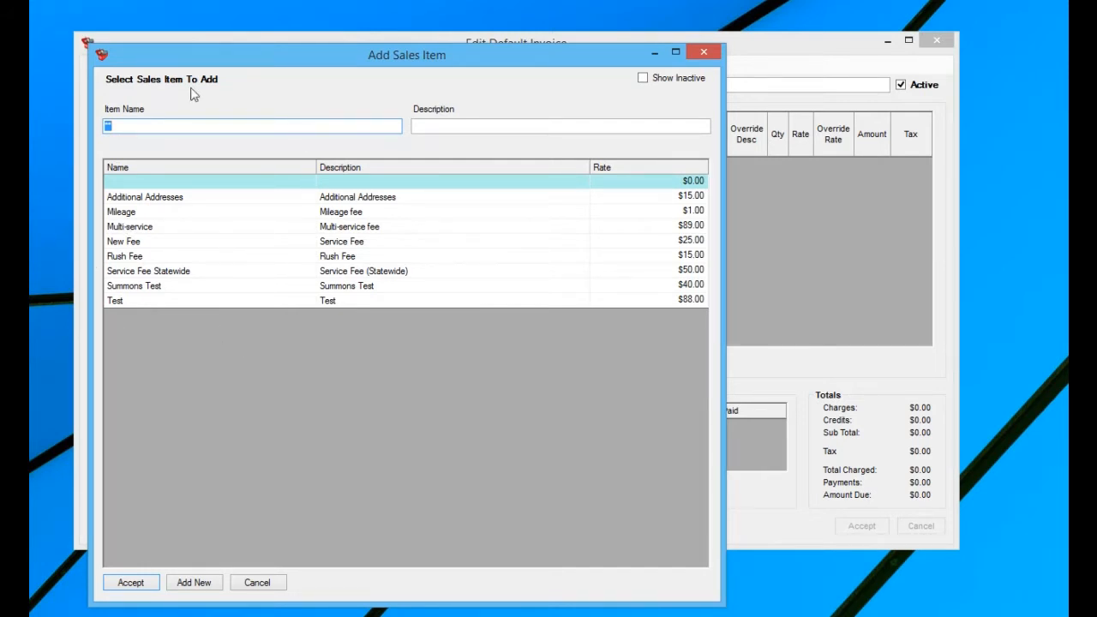
{"action": "mouse_move", "coordinate": [263, 227]}
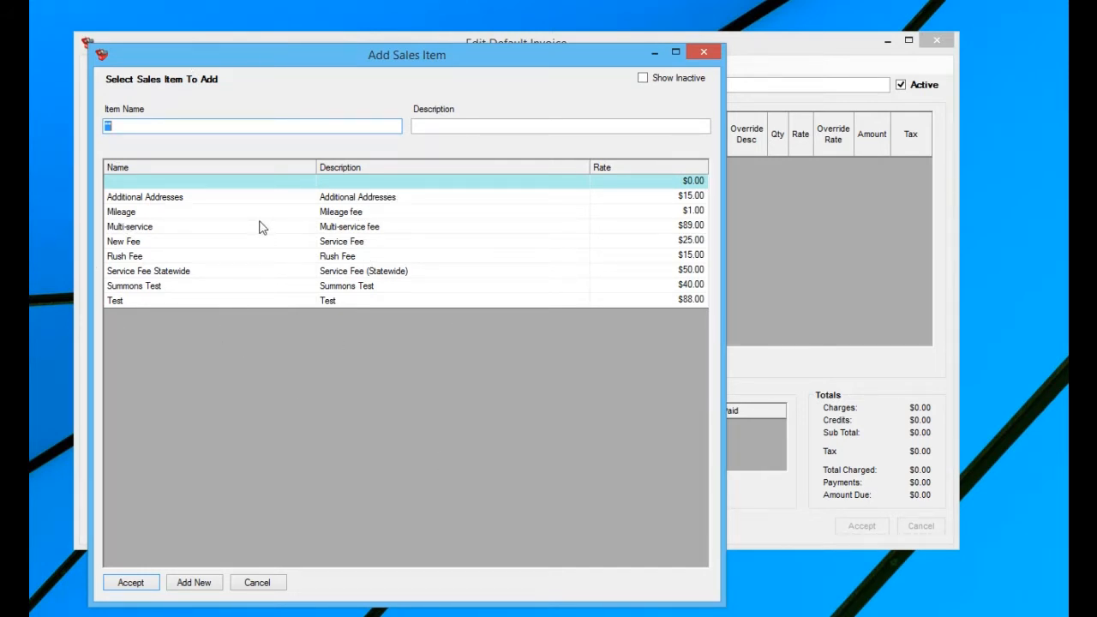
{"action": "mouse_move", "coordinate": [257, 250]}
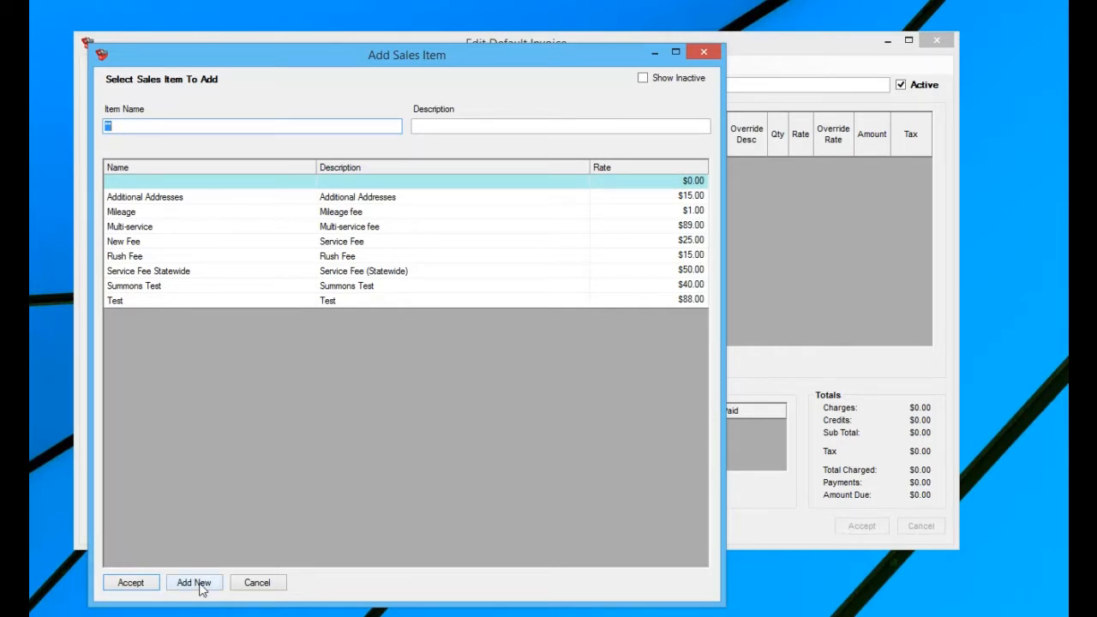
{"action": "left_click", "coordinate": [193, 581]}
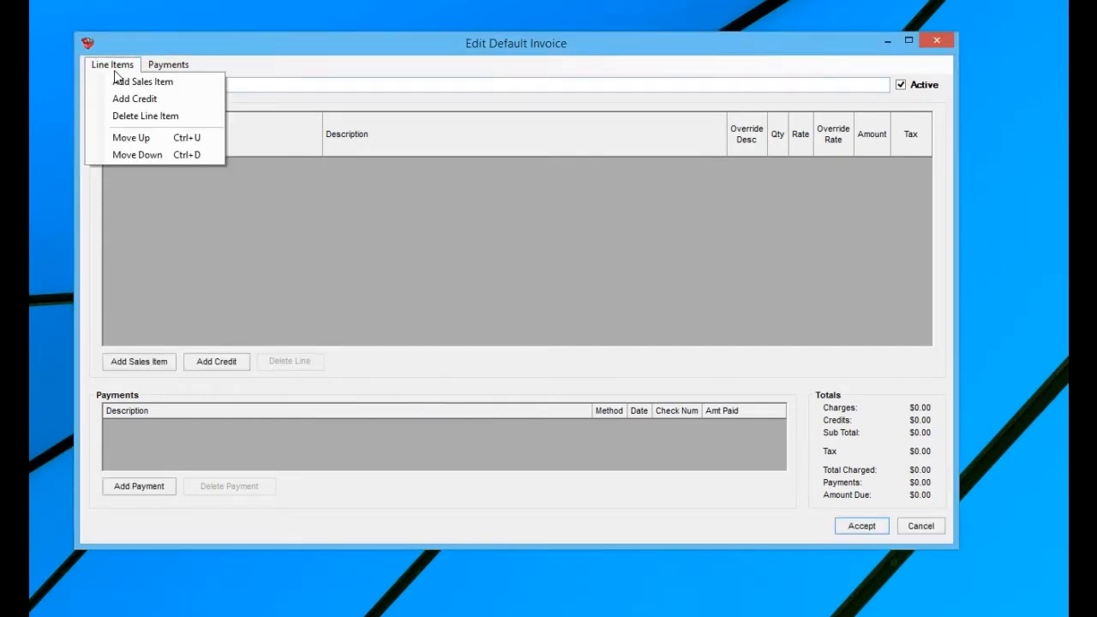
Step: Add Service Fee Statewide as a line item via Line Items > Add Sales Item
{"action": "left_click", "coordinate": [142, 81]}
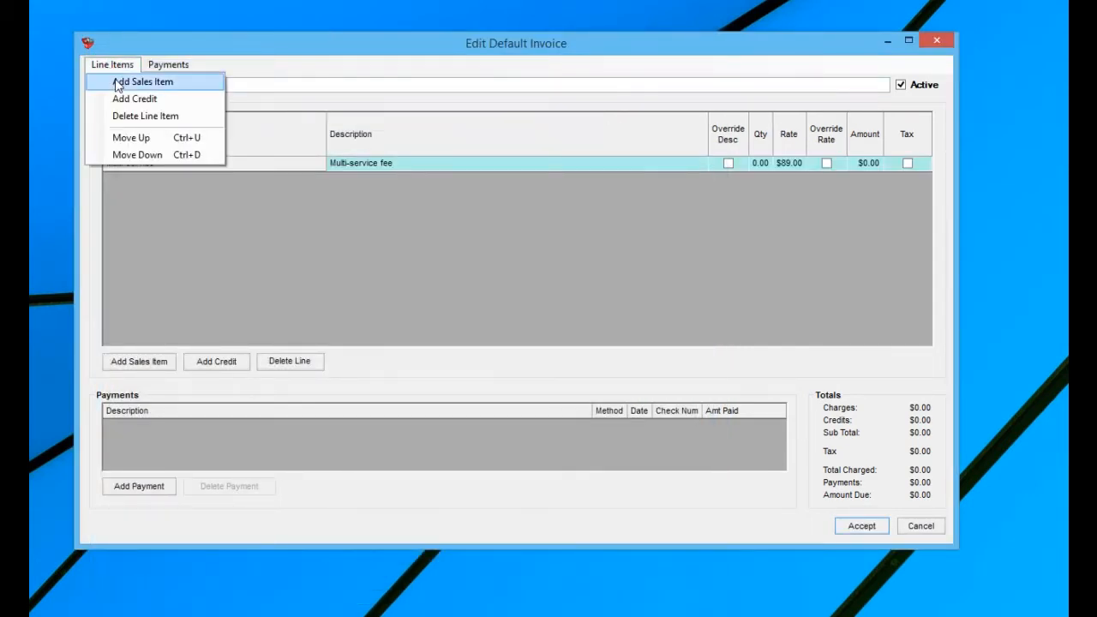
{"action": "left_click", "coordinate": [142, 81]}
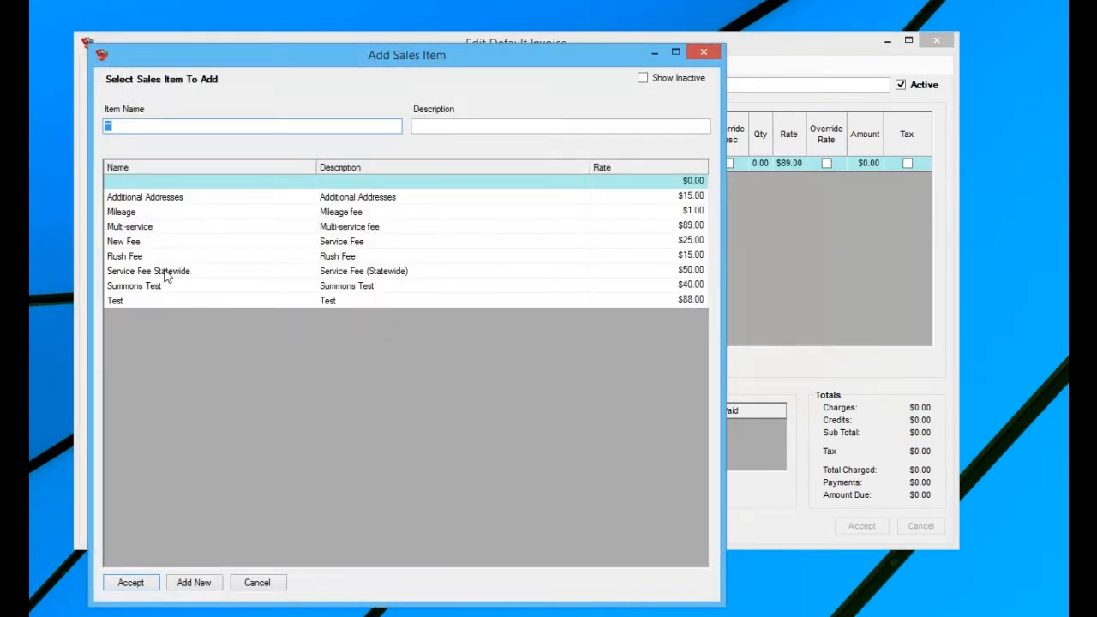
{"action": "left_click", "coordinate": [130, 583]}
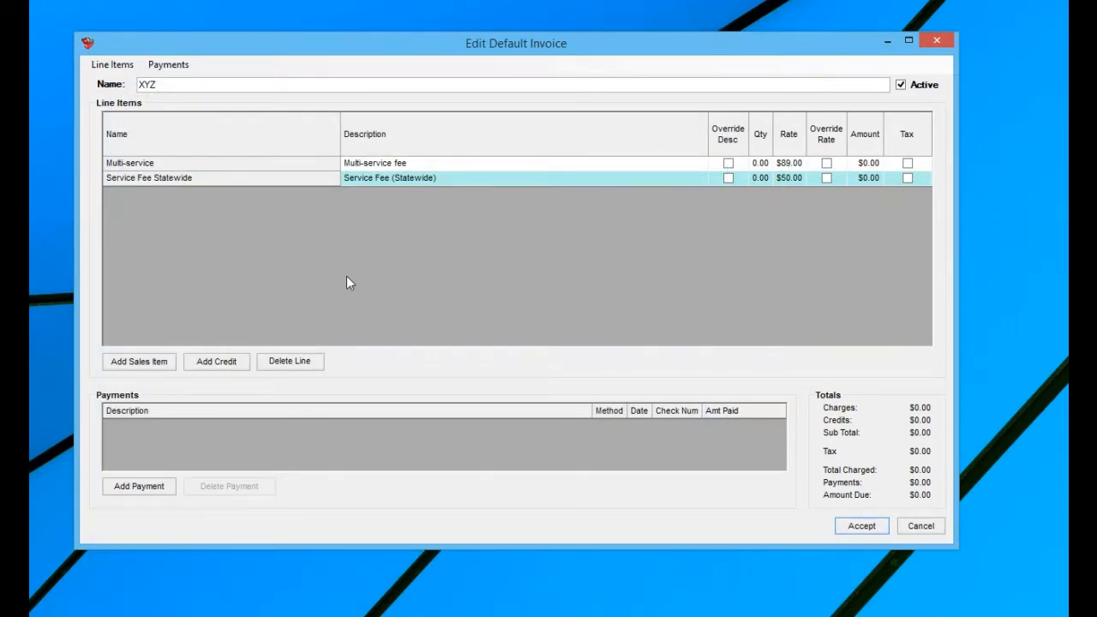
{"action": "mouse_move", "coordinate": [779, 192]}
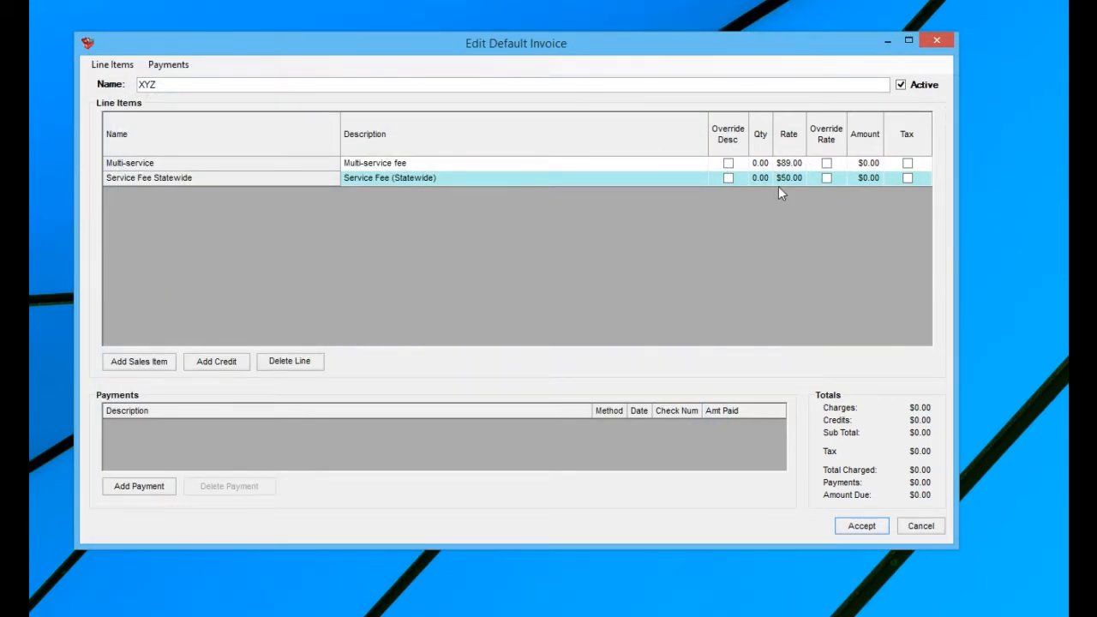
{"action": "mouse_move", "coordinate": [788, 191]}
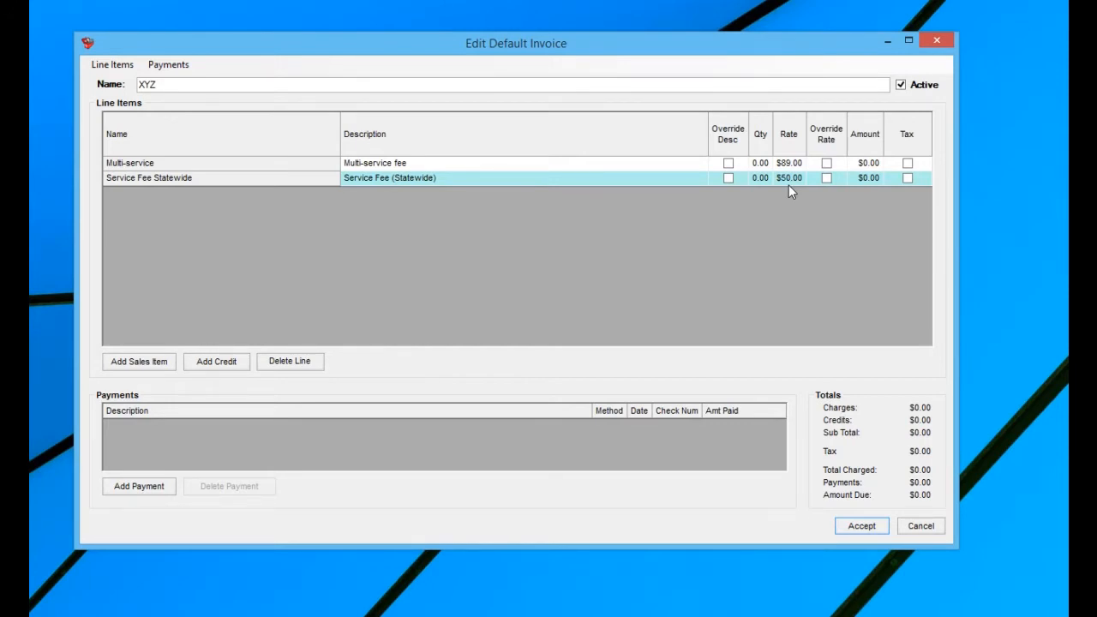
{"action": "mouse_move", "coordinate": [380, 193]}
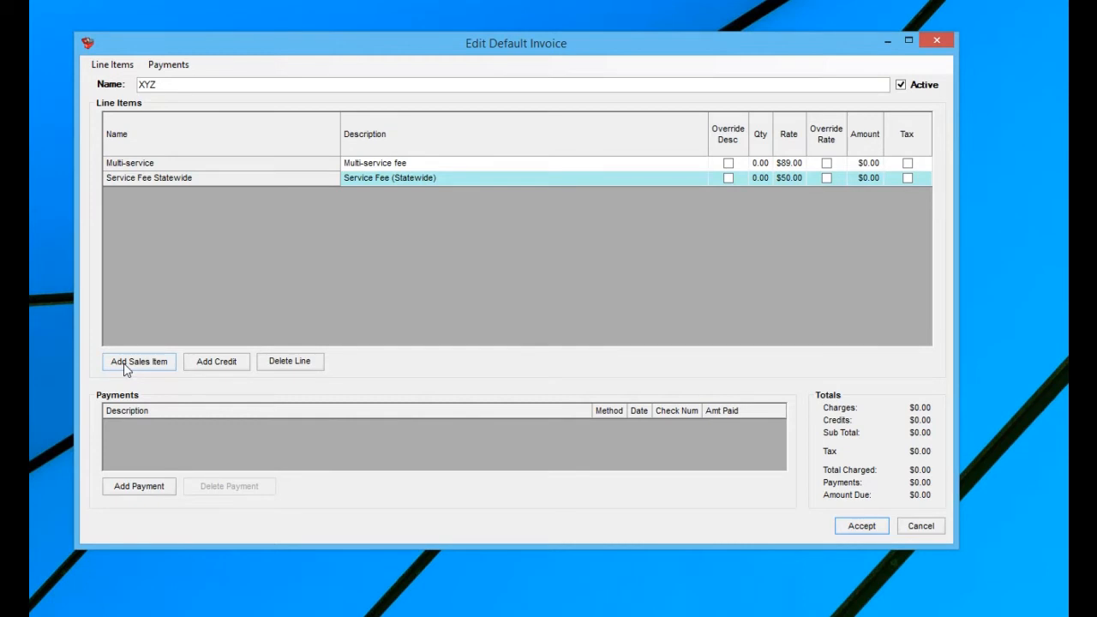
{"action": "mouse_move", "coordinate": [337, 363]}
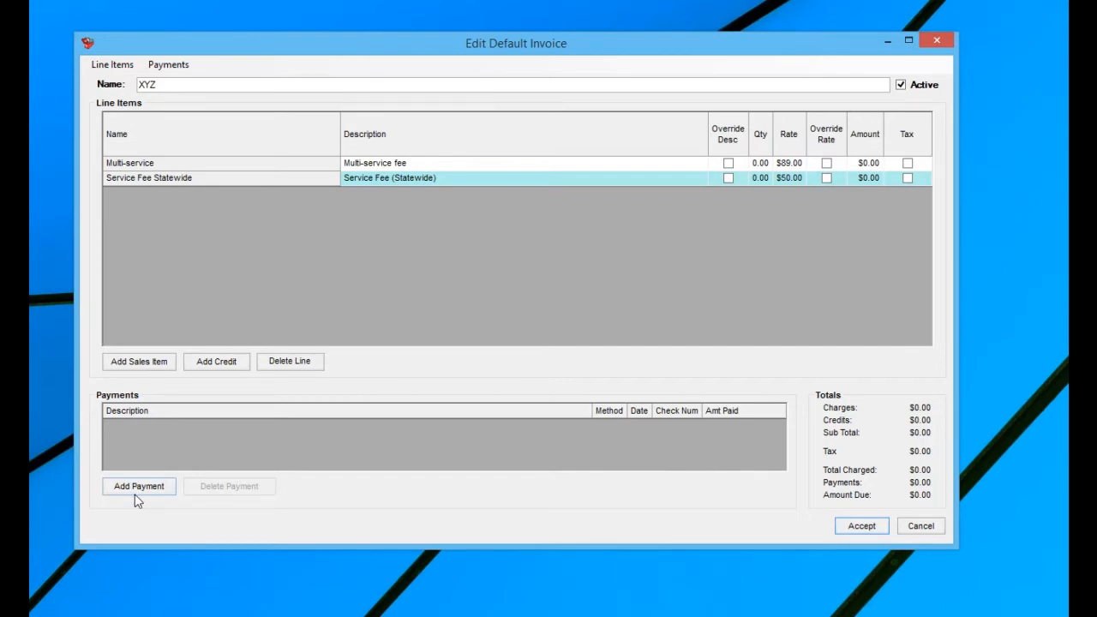
{"action": "mouse_move", "coordinate": [199, 503]}
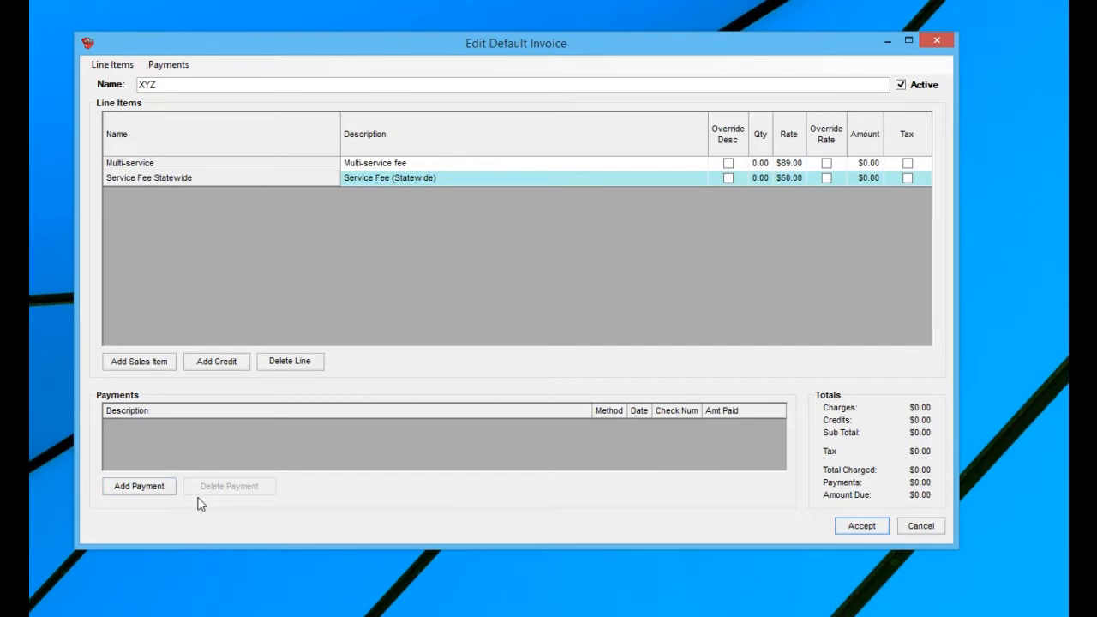
{"action": "mouse_move", "coordinate": [816, 419]}
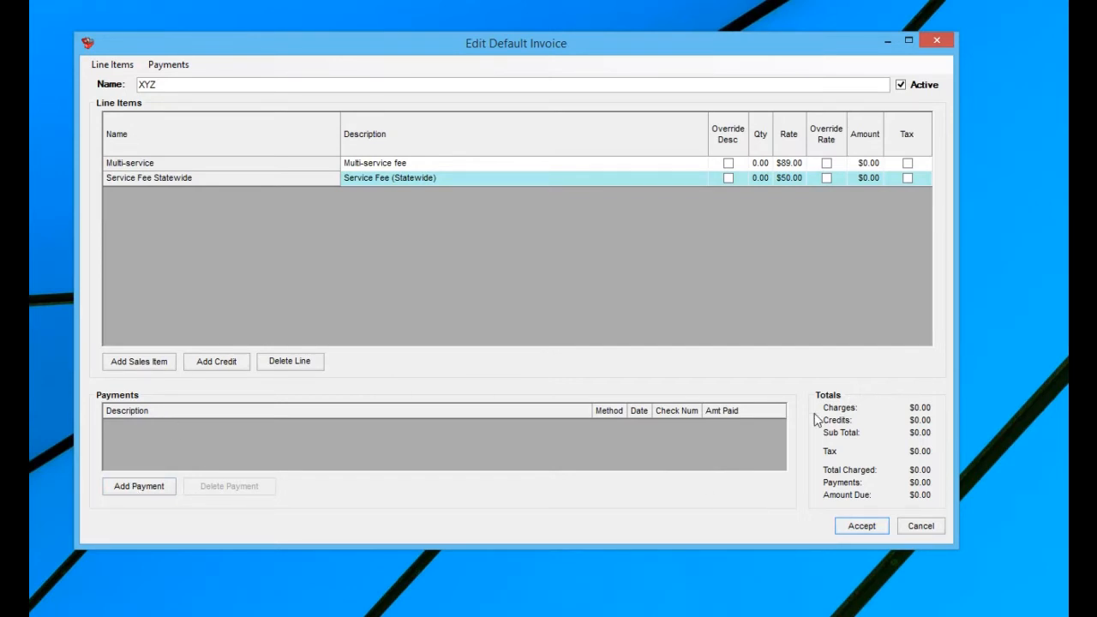
{"action": "mouse_move", "coordinate": [857, 510]}
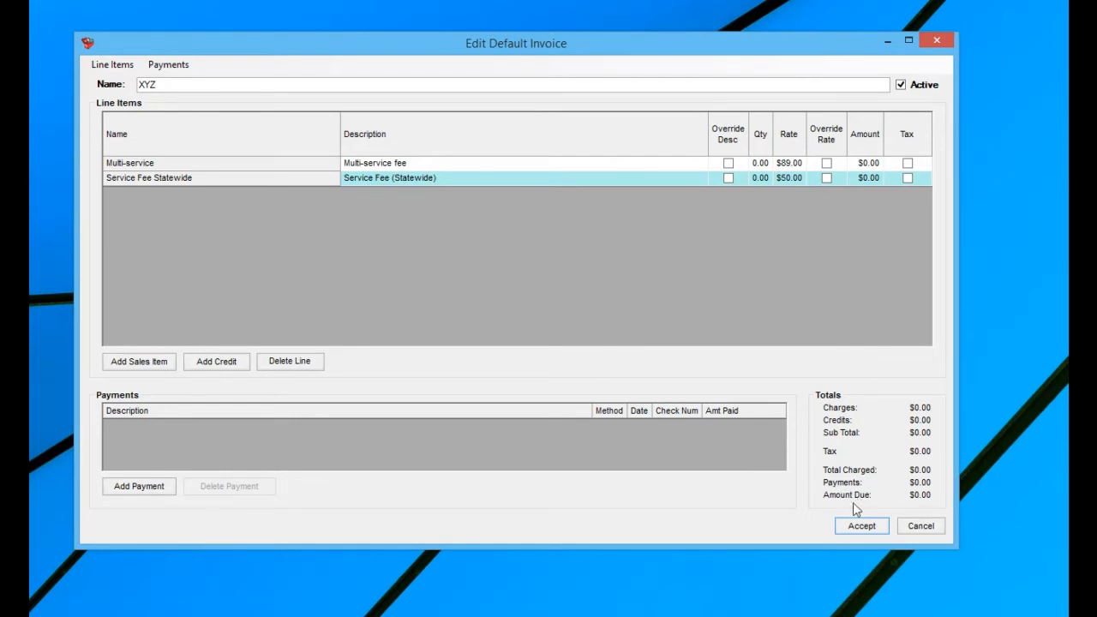
{"action": "mouse_move", "coordinate": [905, 459]}
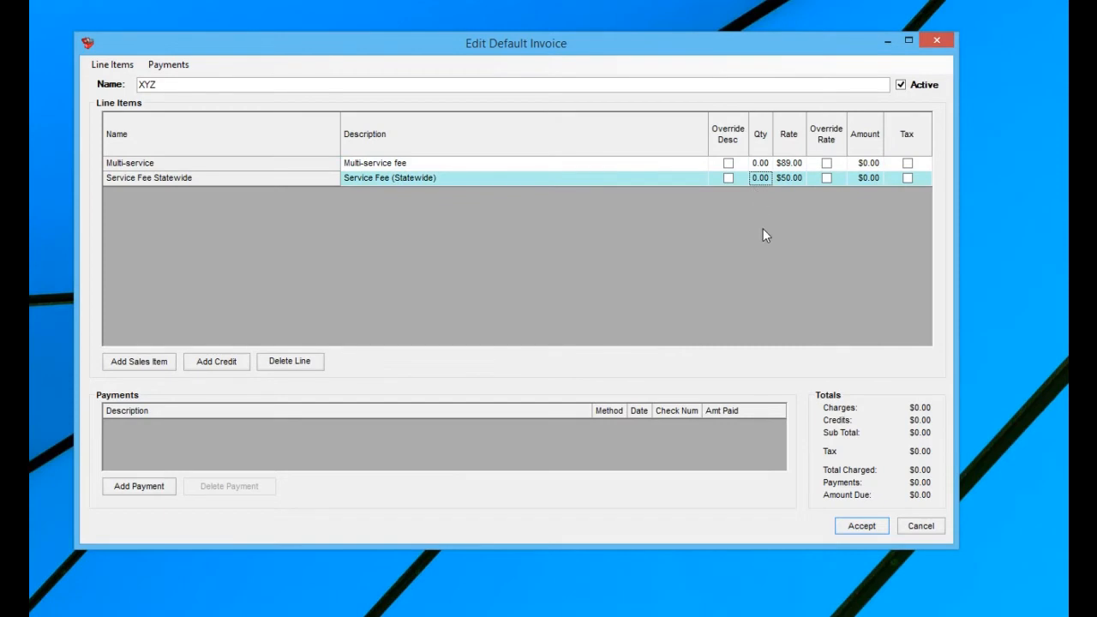
Step: Set Service Fee Statewide quantity to 1.00 and accept the XYZ invoice
{"action": "type", "text": "1.00"}
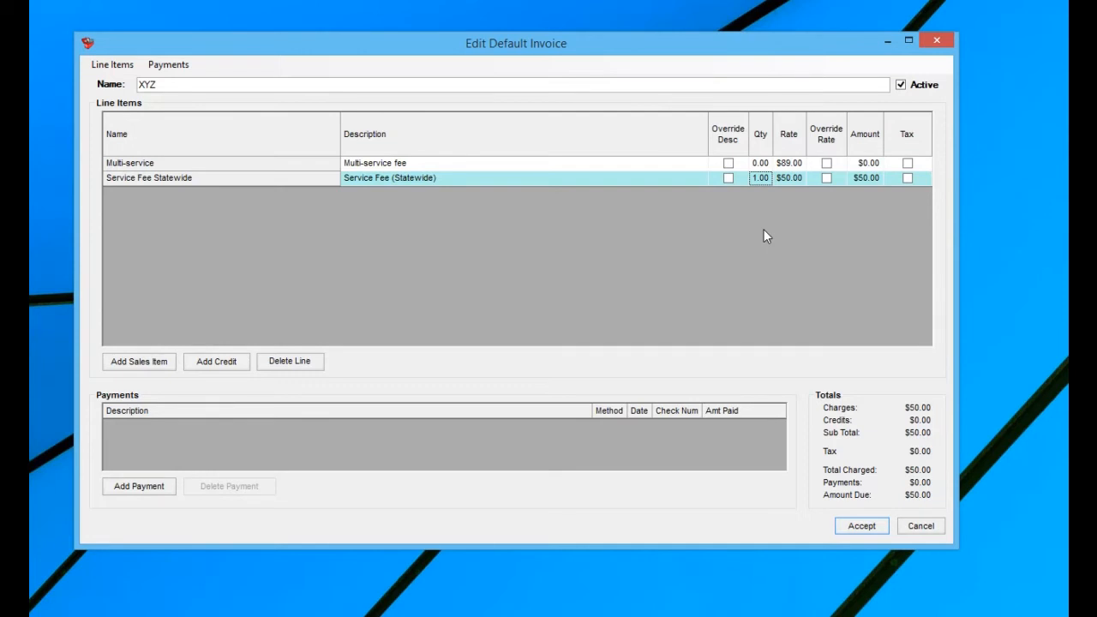
{"action": "mouse_move", "coordinate": [806, 460]}
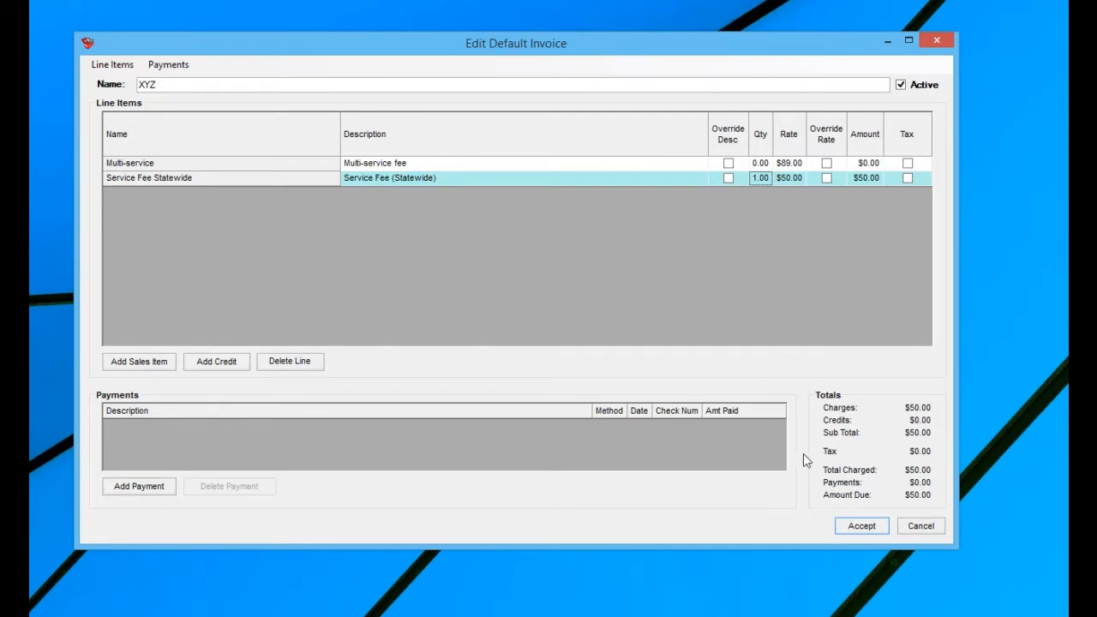
{"action": "mouse_move", "coordinate": [623, 316]}
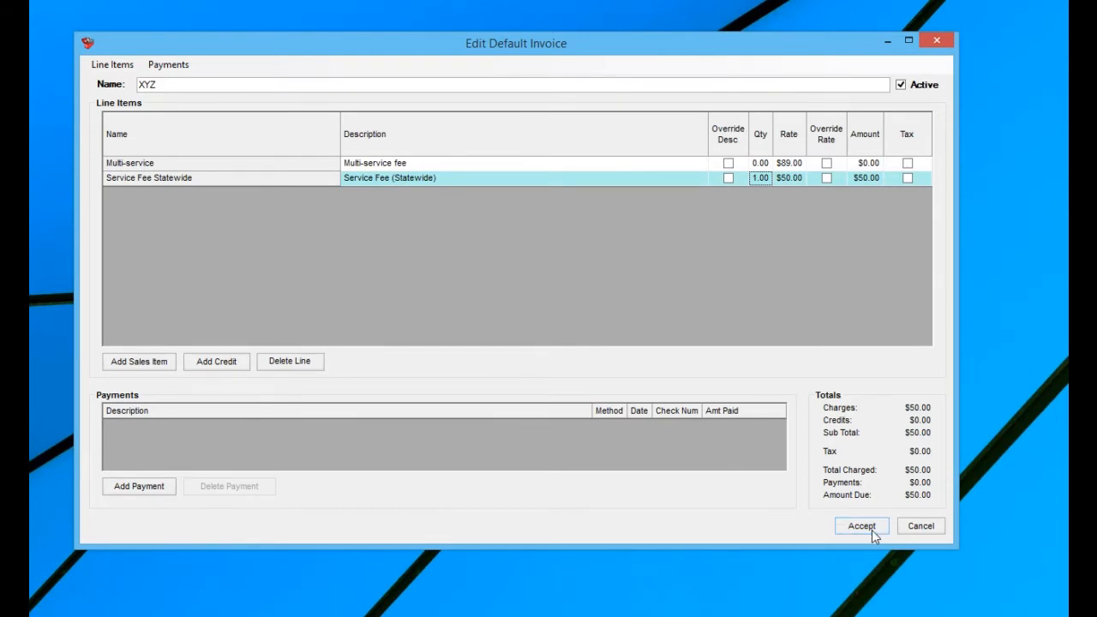
{"action": "mouse_move", "coordinate": [550, 246]}
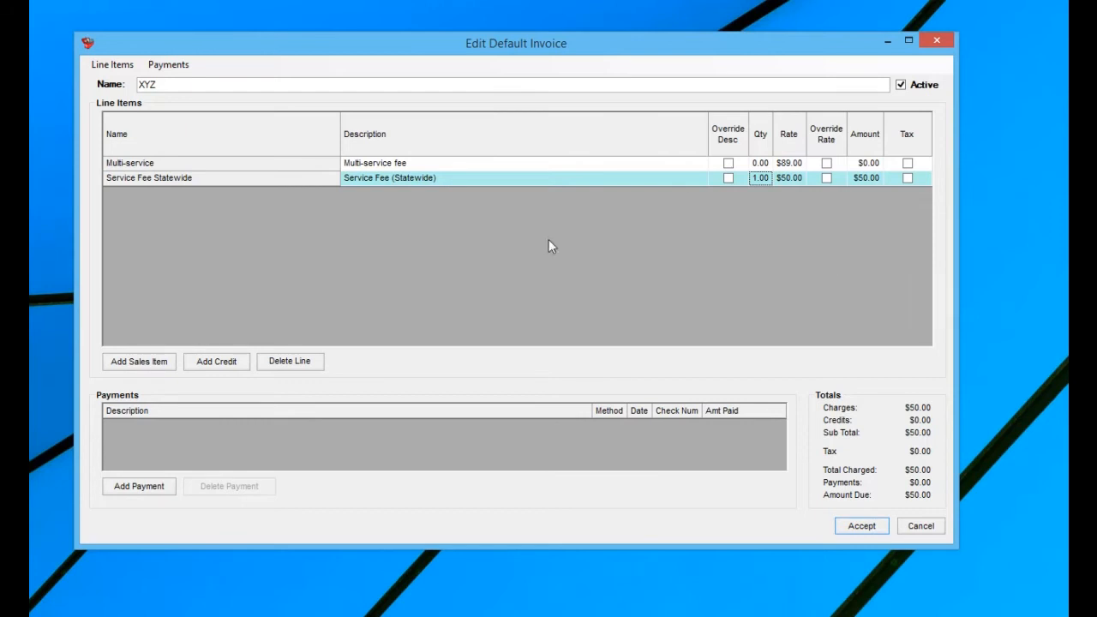
{"action": "mouse_move", "coordinate": [268, 84]}
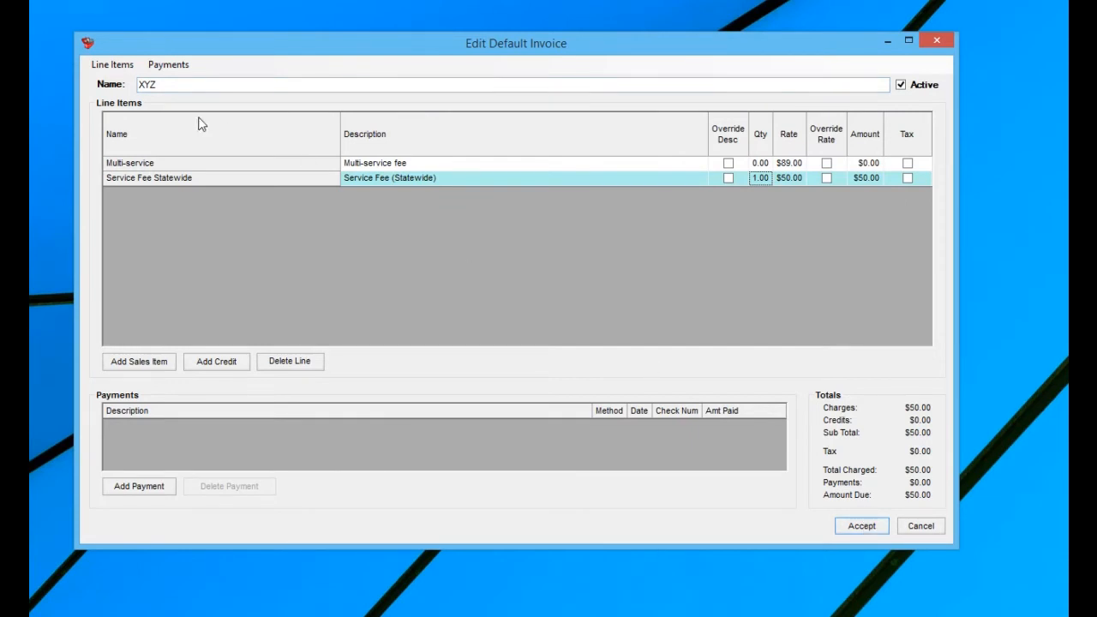
{"action": "left_click", "coordinate": [148, 84]}
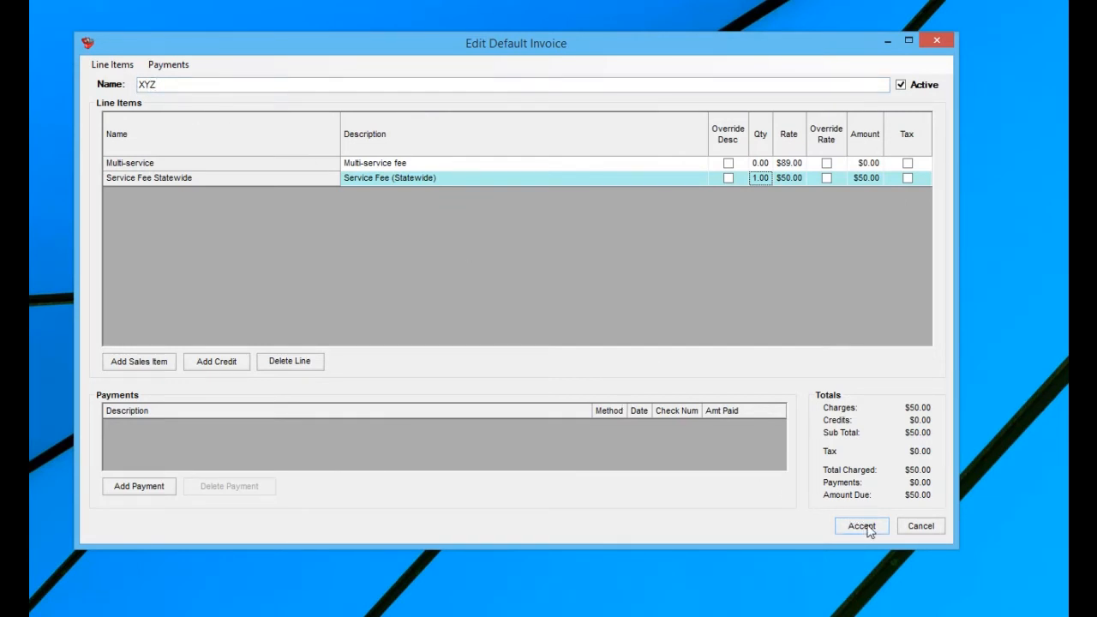
{"action": "left_click", "coordinate": [861, 526]}
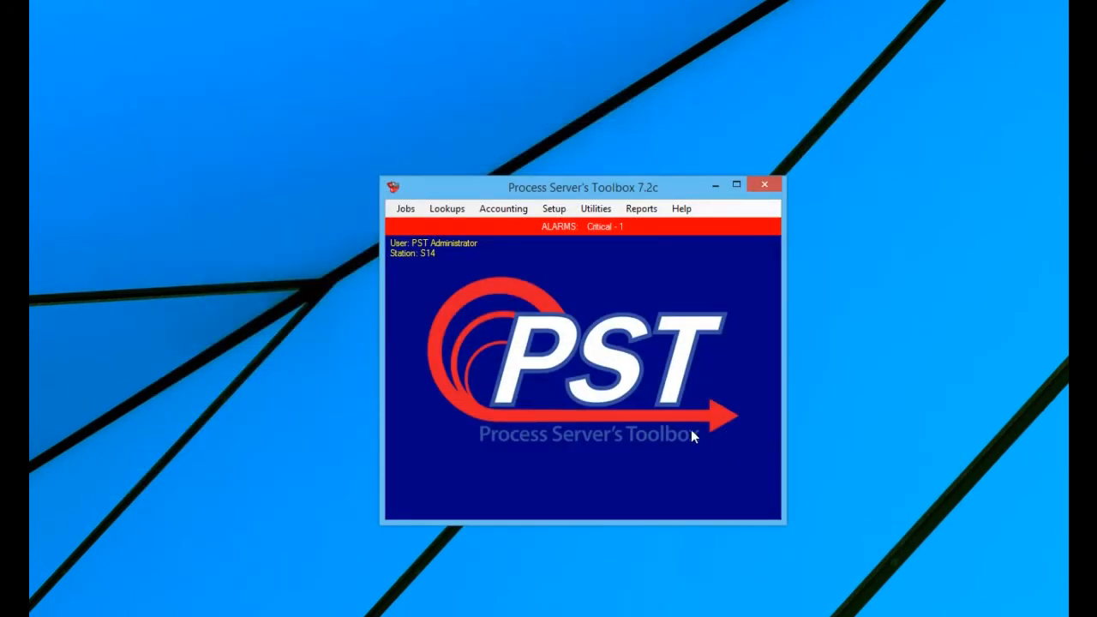
Step: Open the client profiles editor from Setup and list all clients by entering ** as Last Name
{"action": "left_click", "coordinate": [554, 208]}
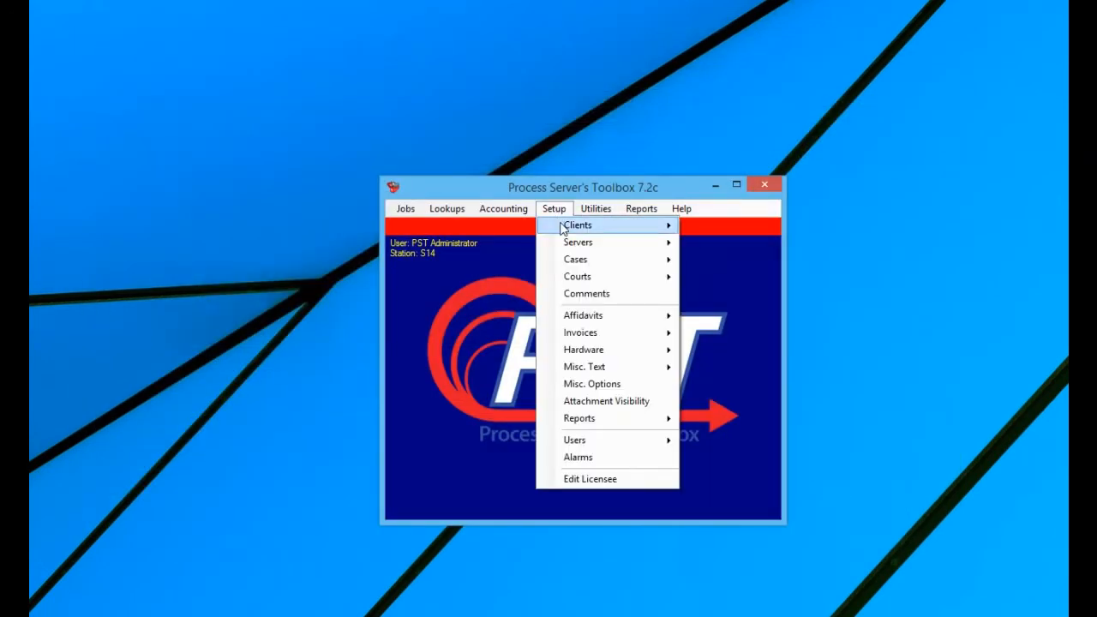
{"action": "mouse_move", "coordinate": [578, 224]}
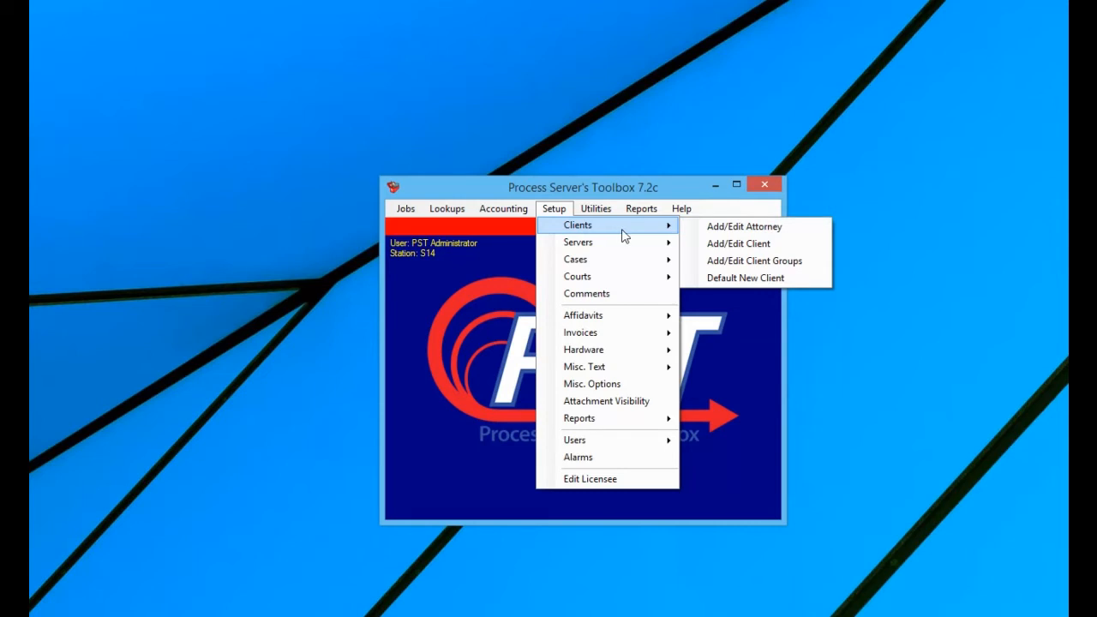
{"action": "left_click", "coordinate": [737, 244]}
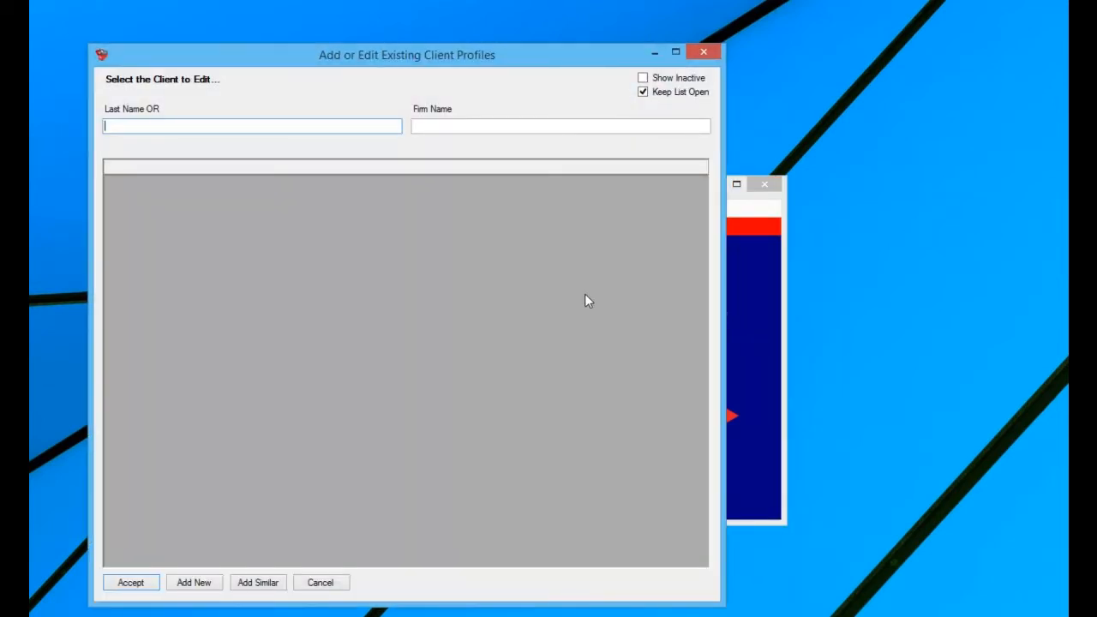
{"action": "type", "text": "**"}
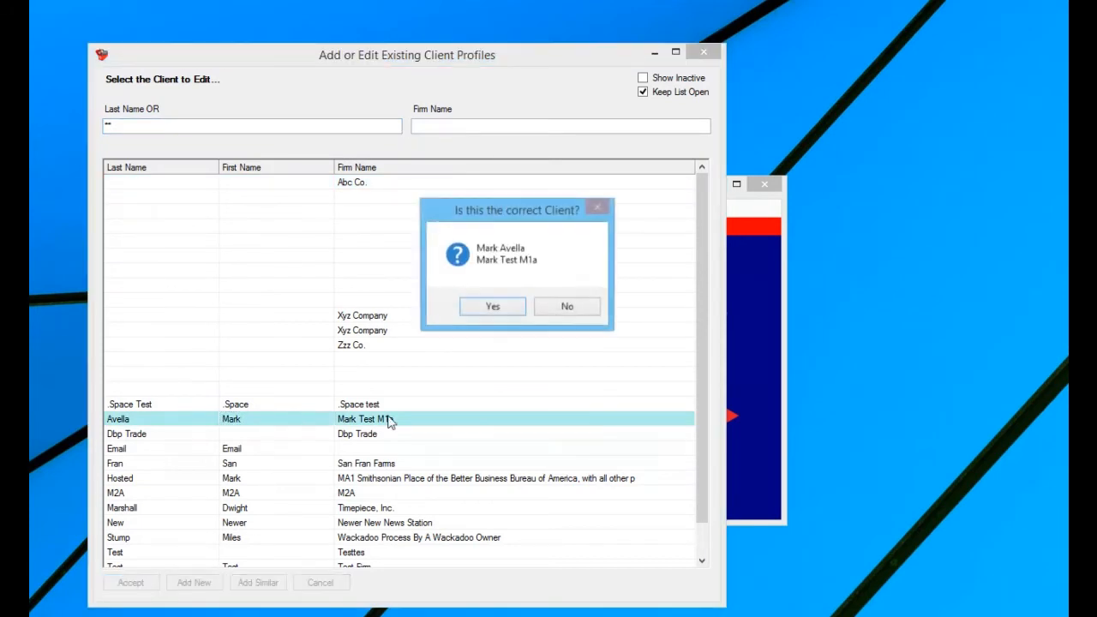
{"action": "left_click", "coordinate": [492, 306]}
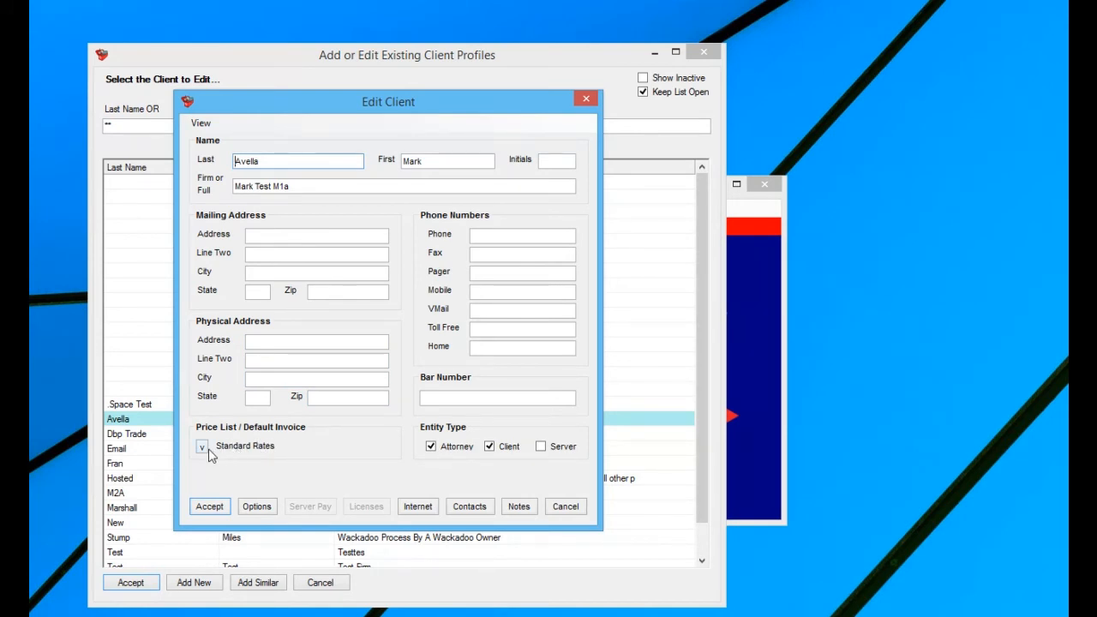
{"action": "left_click", "coordinate": [201, 447]}
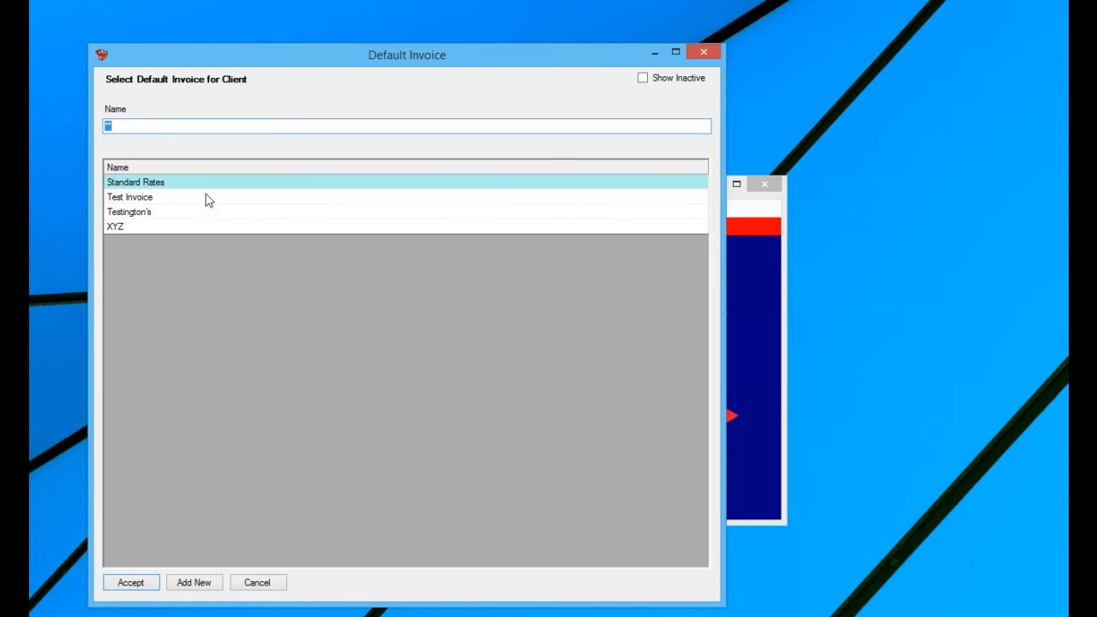
{"action": "mouse_move", "coordinate": [140, 250]}
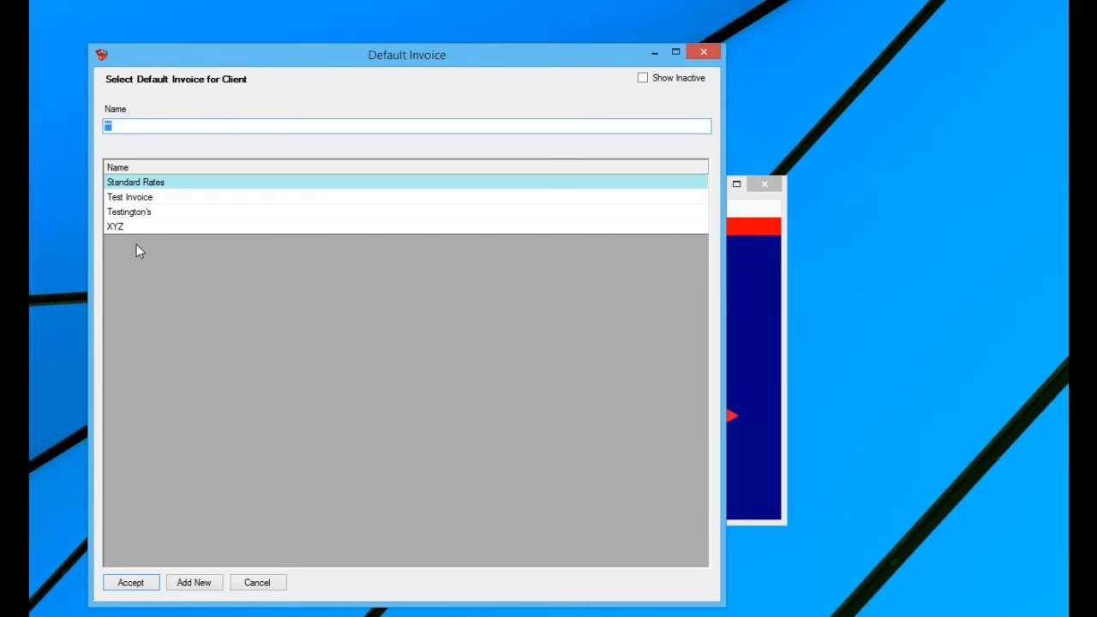
{"action": "mouse_move", "coordinate": [249, 321]}
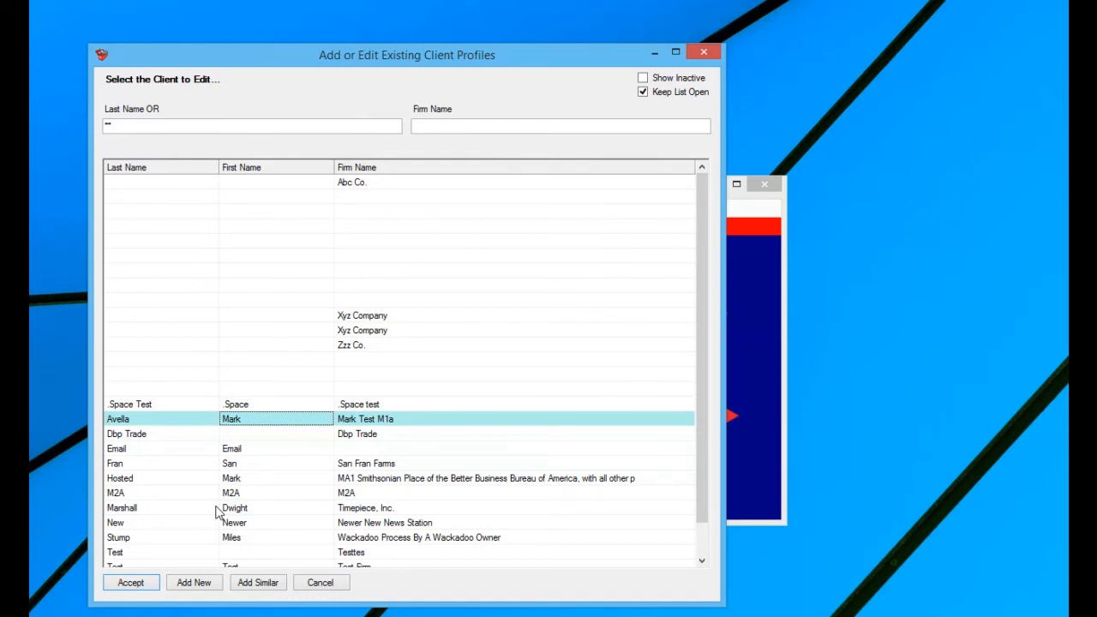
{"action": "mouse_move", "coordinate": [189, 429]}
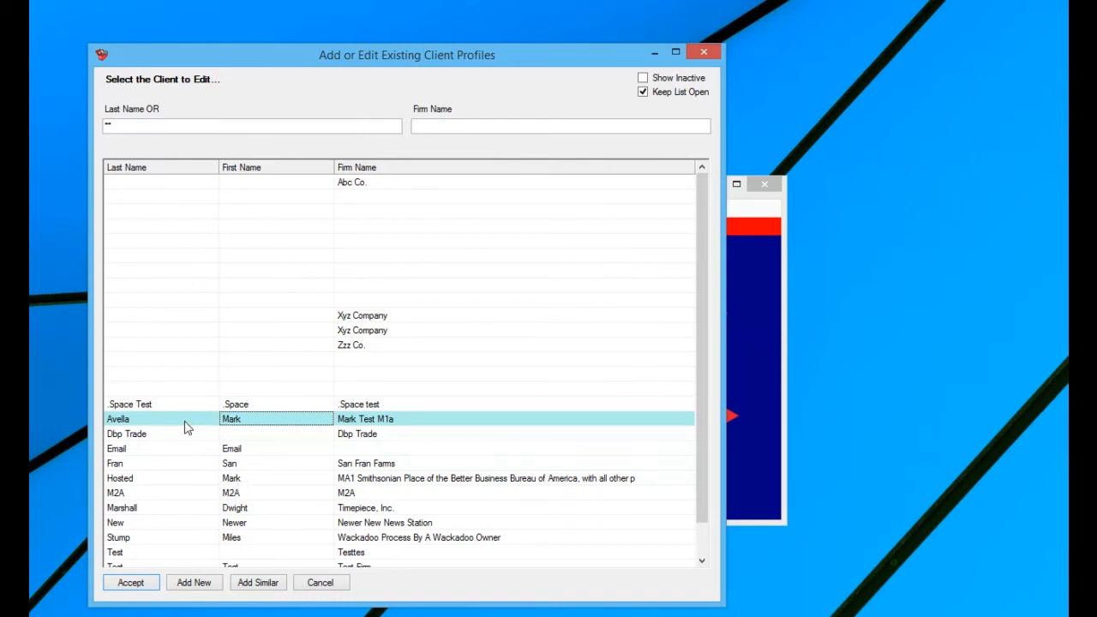